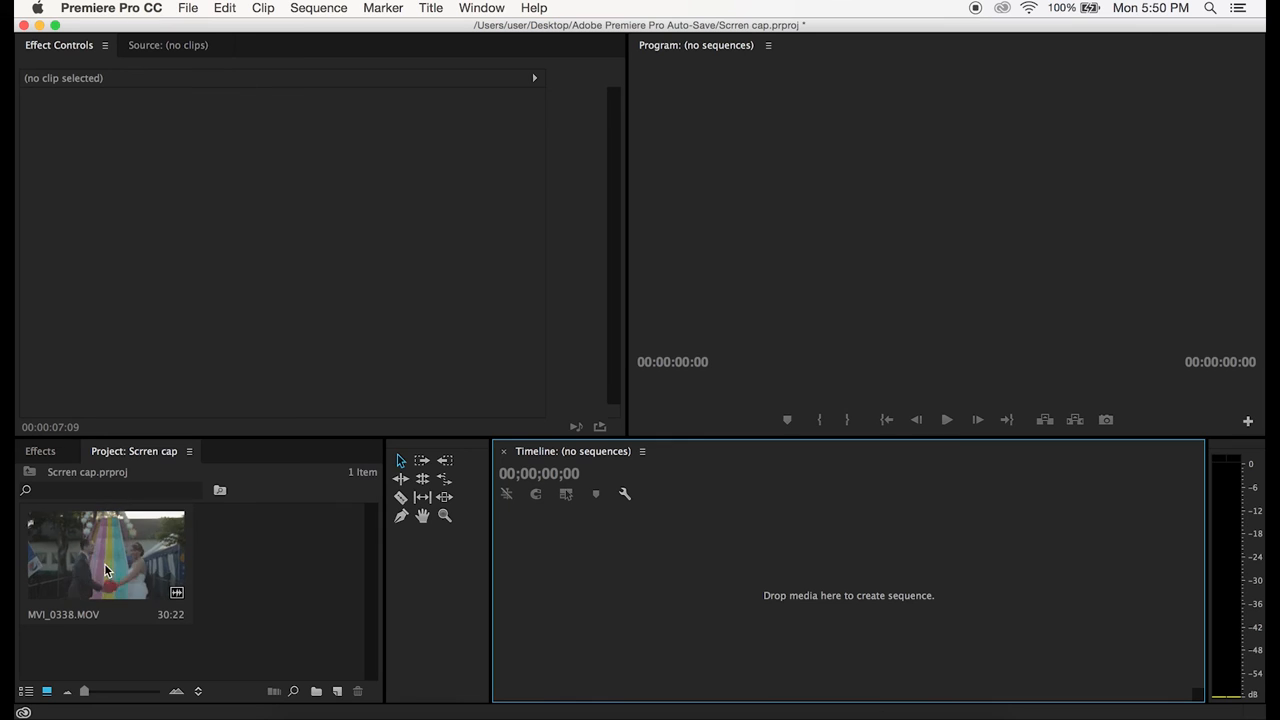
mouse_move(88, 563)
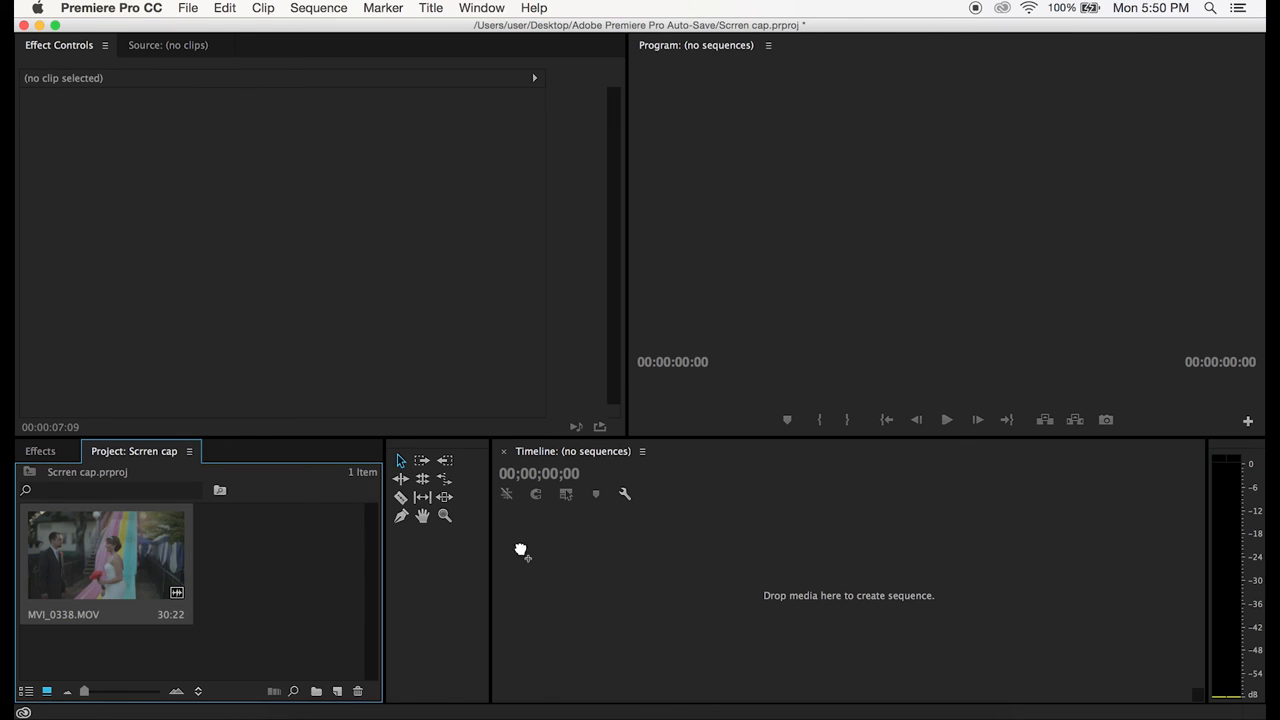
Drag MVI_0338.MOV onto the empty Timeline to build its sequence, then select the clip.
drag(106, 553, 720, 590)
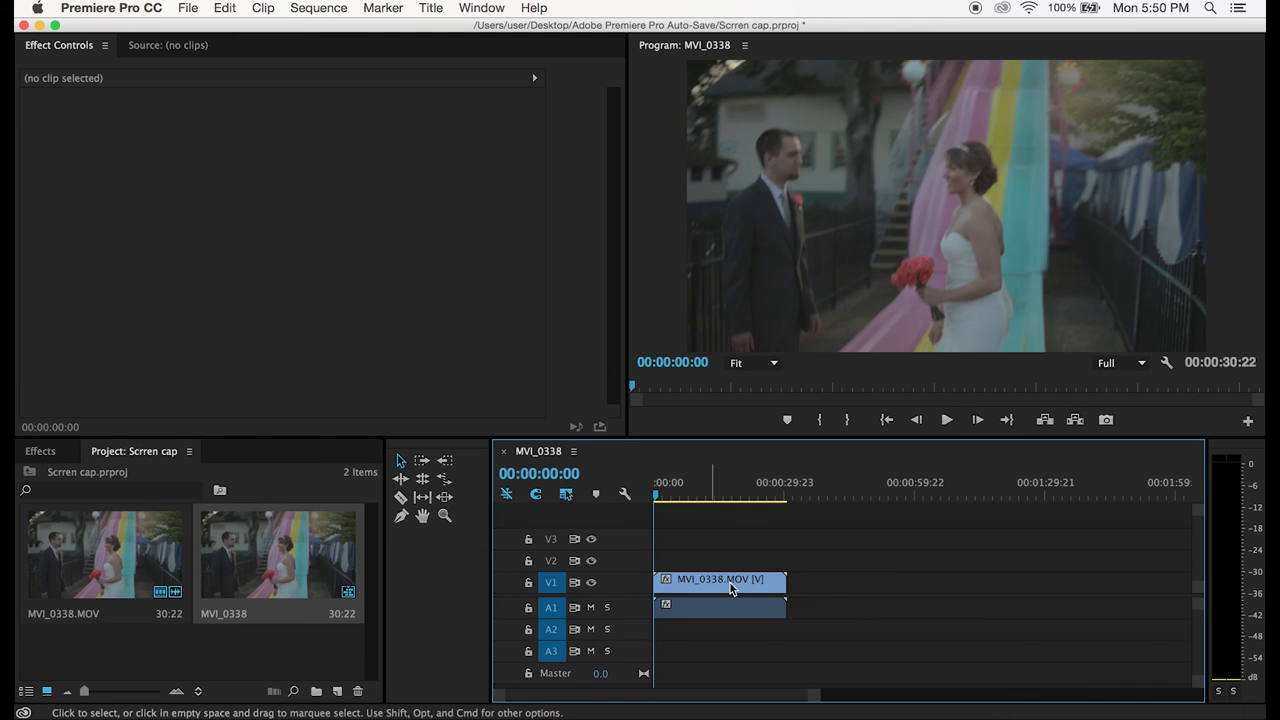
click(697, 495)
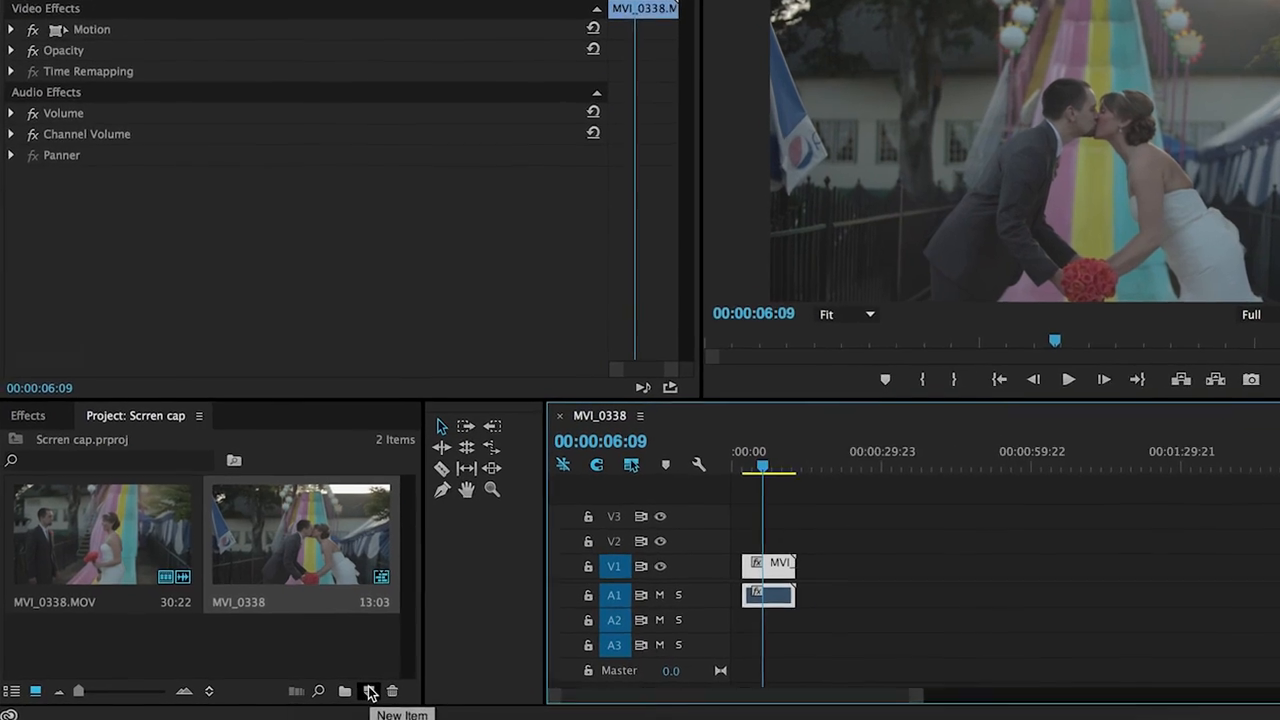
Create a new 1920x1080, 23.976fps adjustment layer from the Project panel's New Item menu.
click(370, 691)
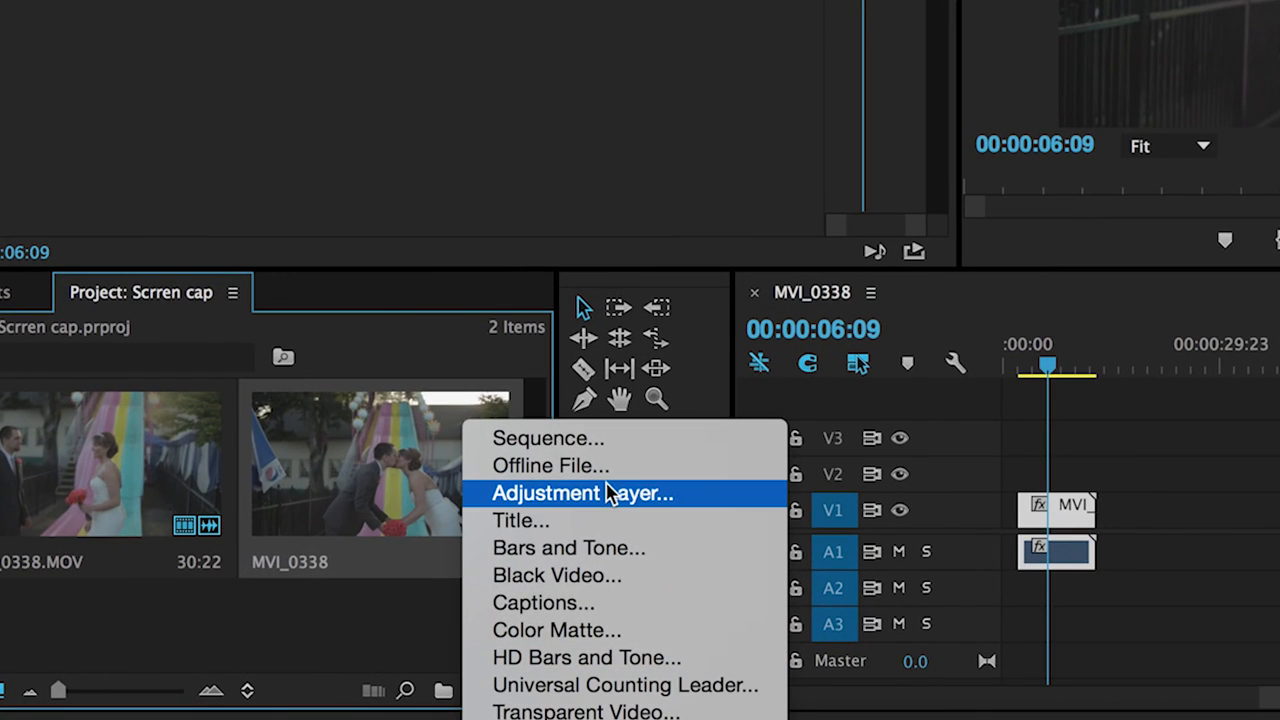
click(583, 492)
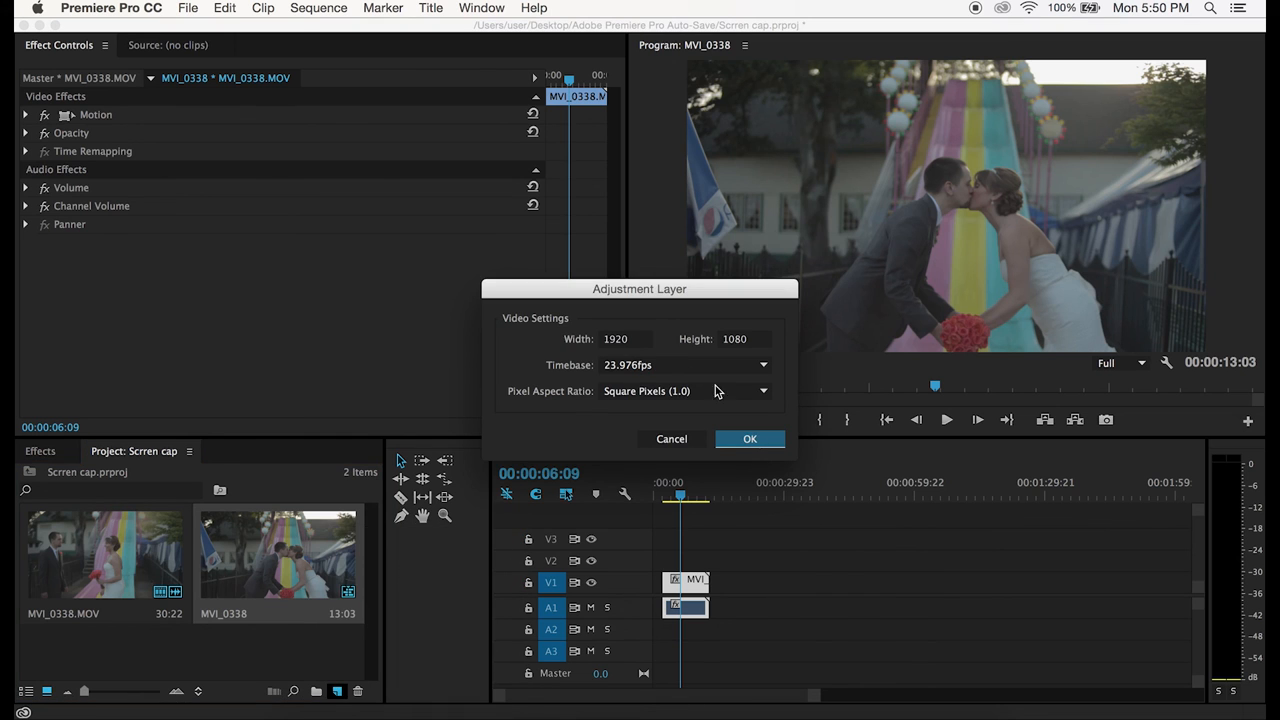
mouse_move(760, 320)
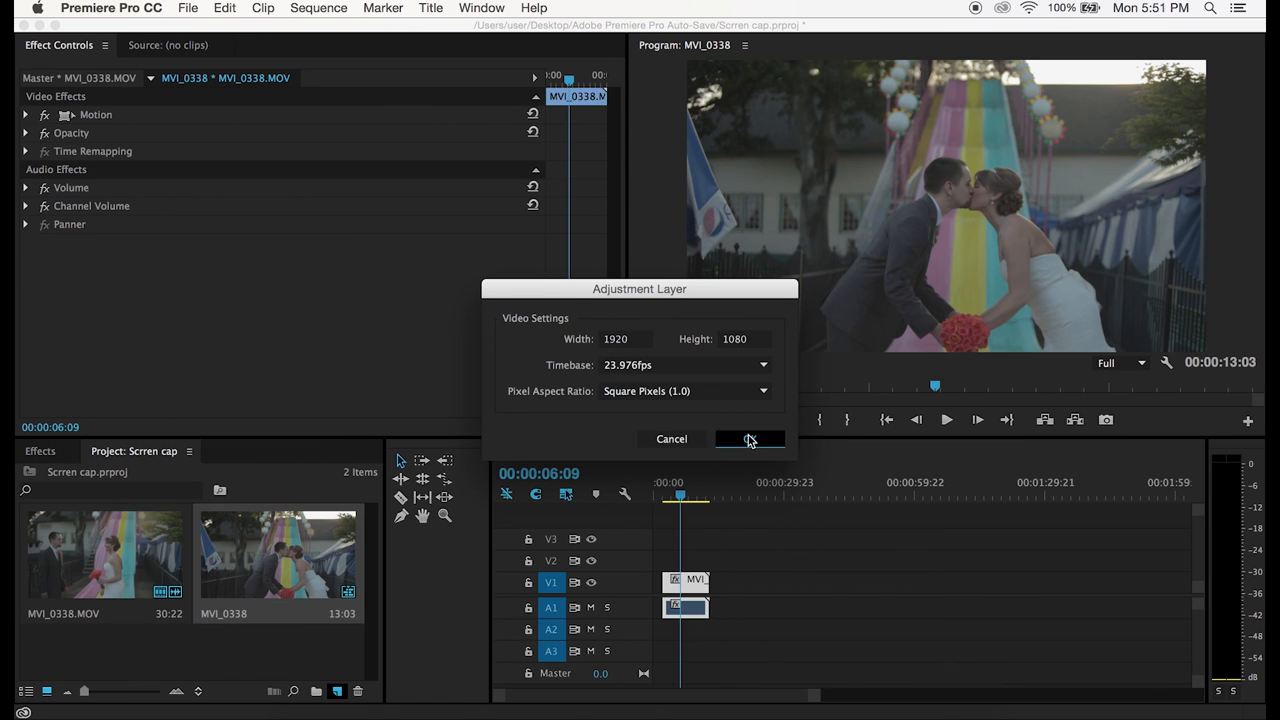
click(750, 439)
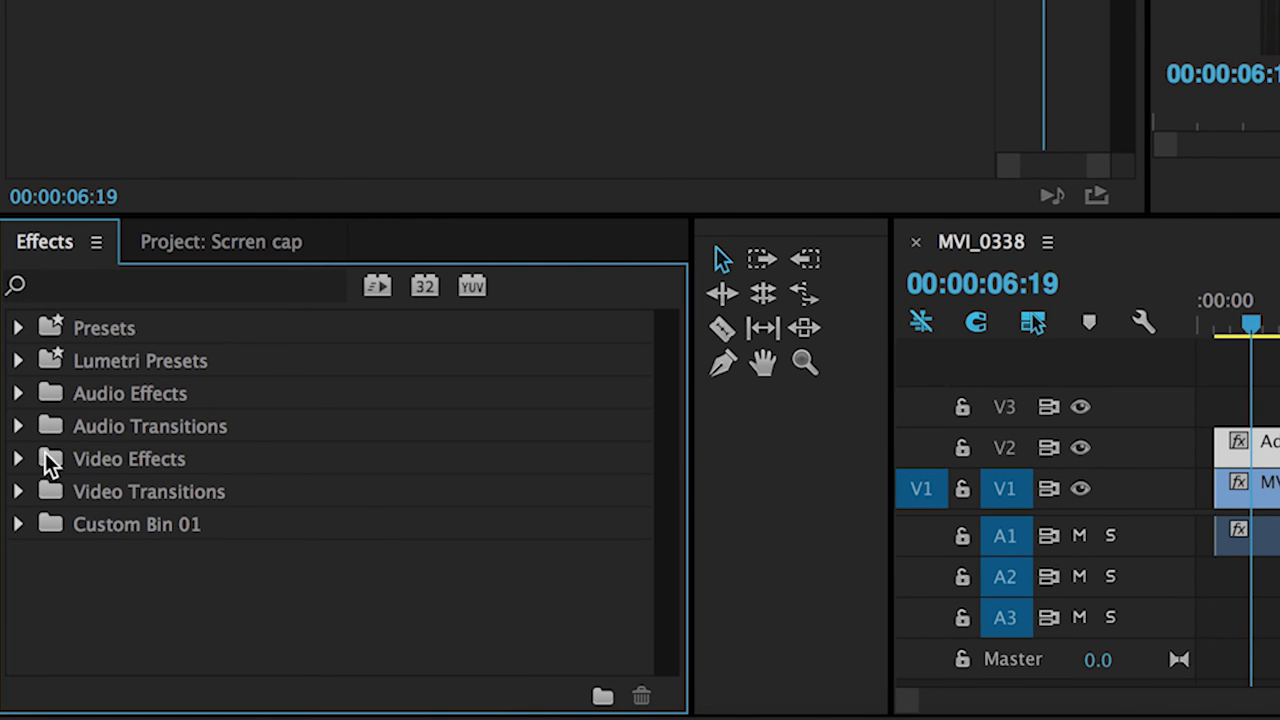
Browse the Video Effects categories to find Levels for the adjustment layer.
click(18, 458)
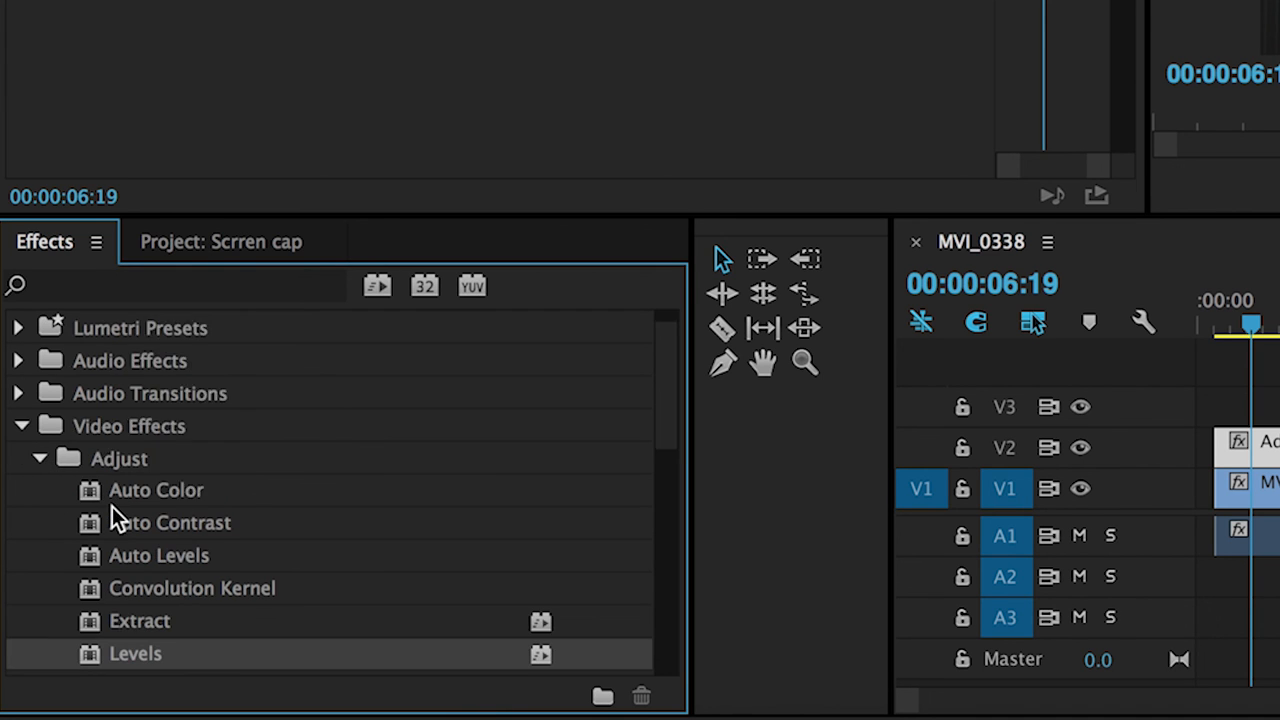
scroll(down, 3)
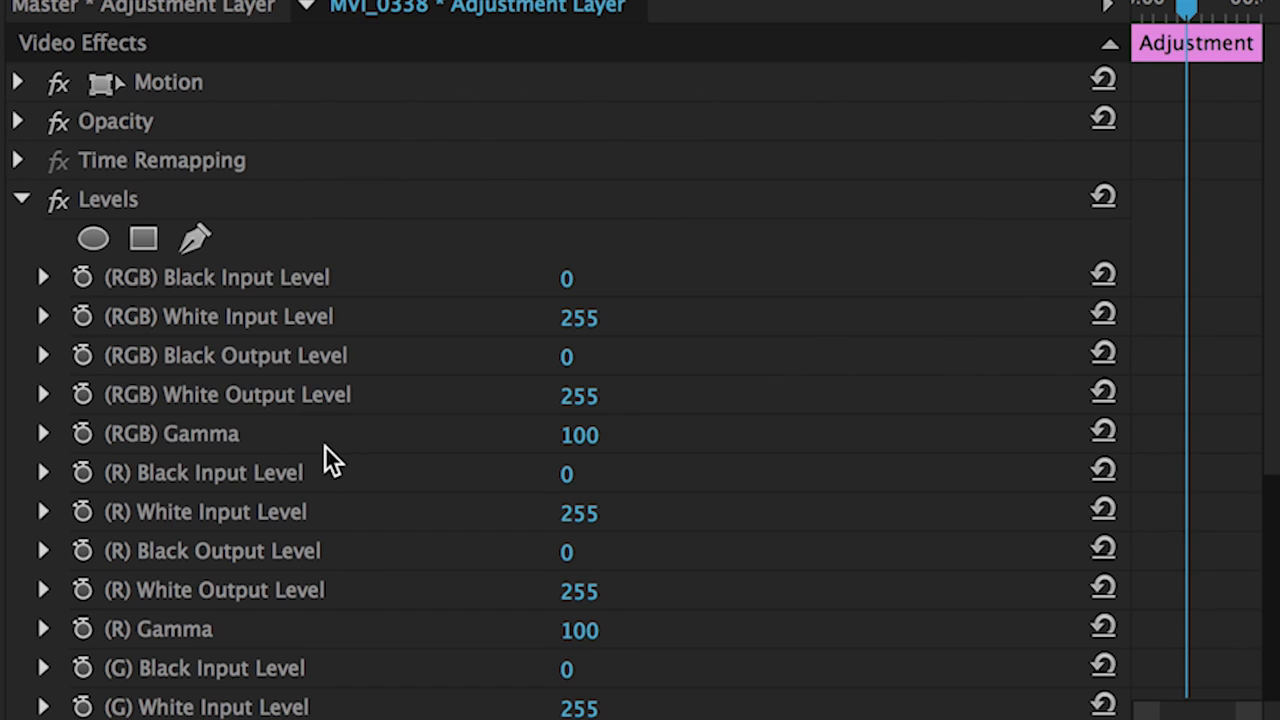
mouse_move(300, 250)
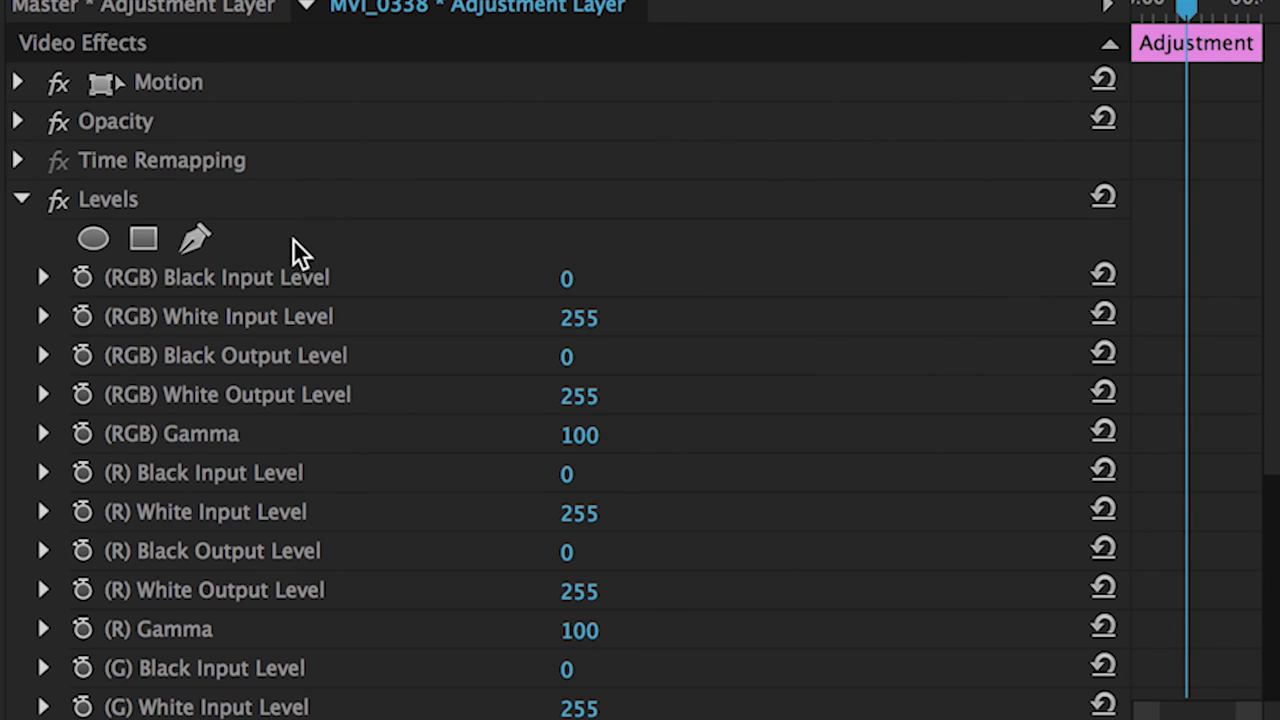
mouse_move(315, 245)
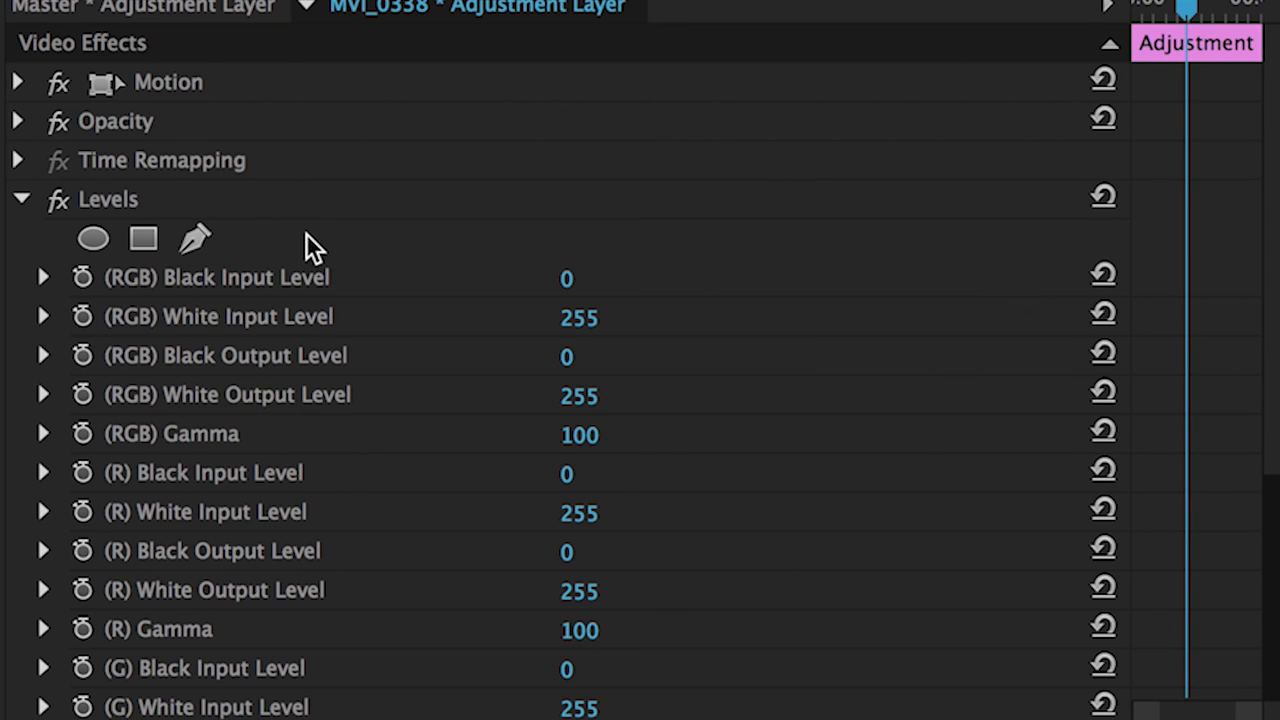
scroll(down, 3)
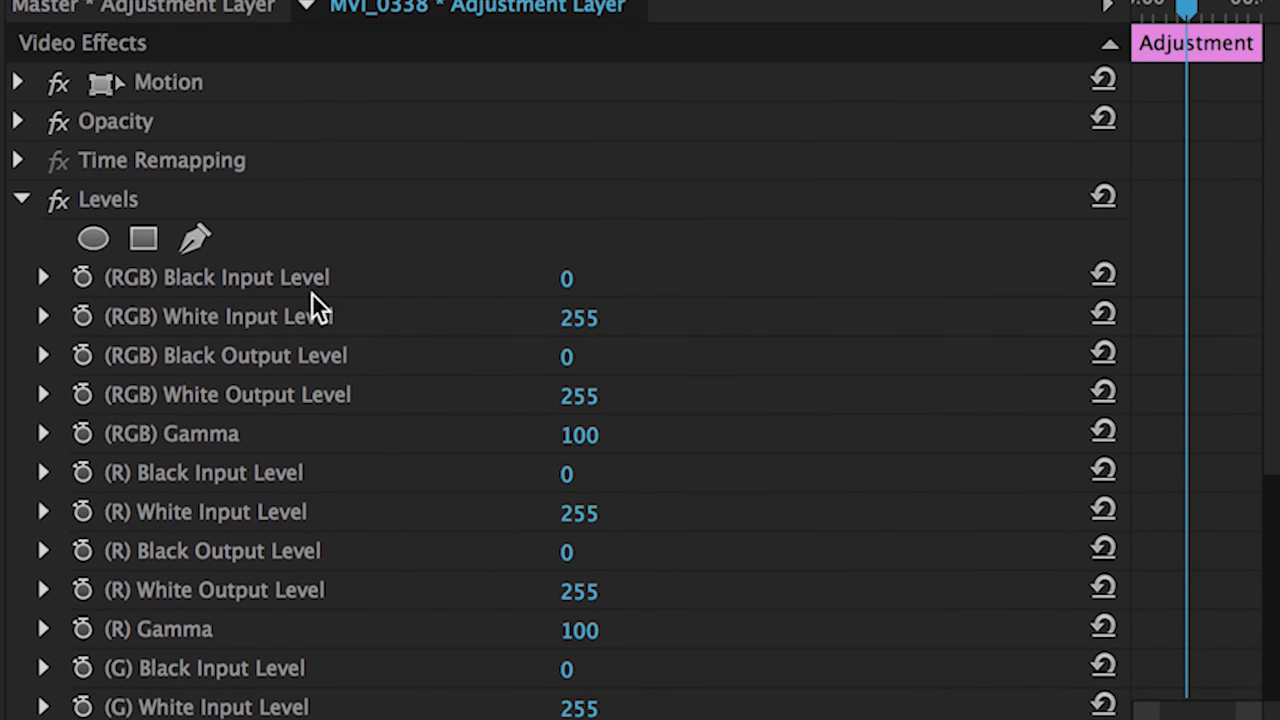
mouse_move(205, 350)
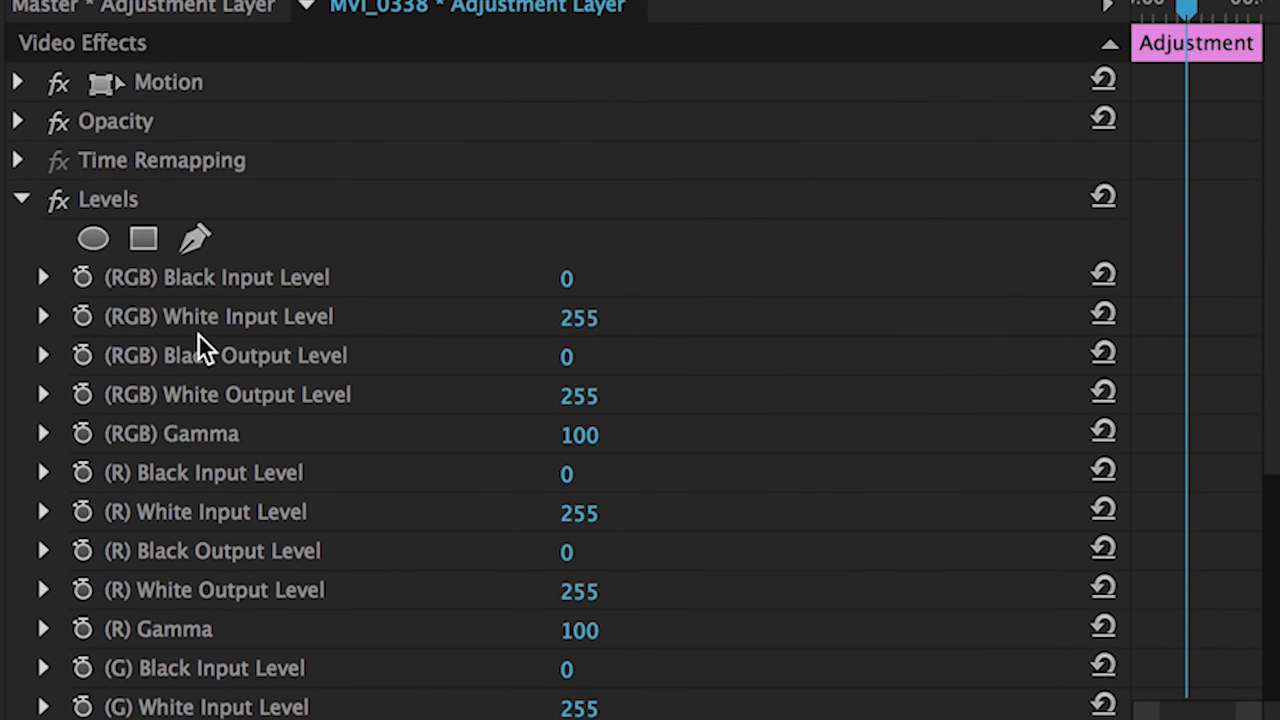
mouse_move(210, 478)
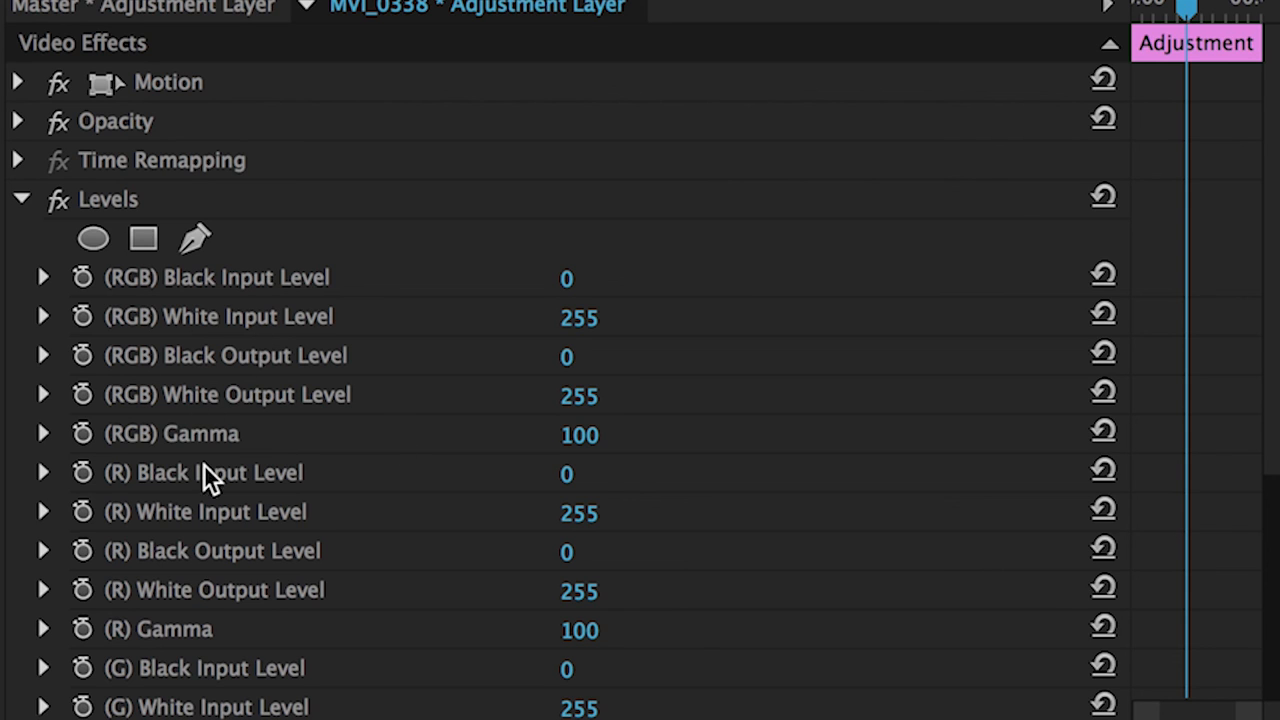
mouse_move(143, 445)
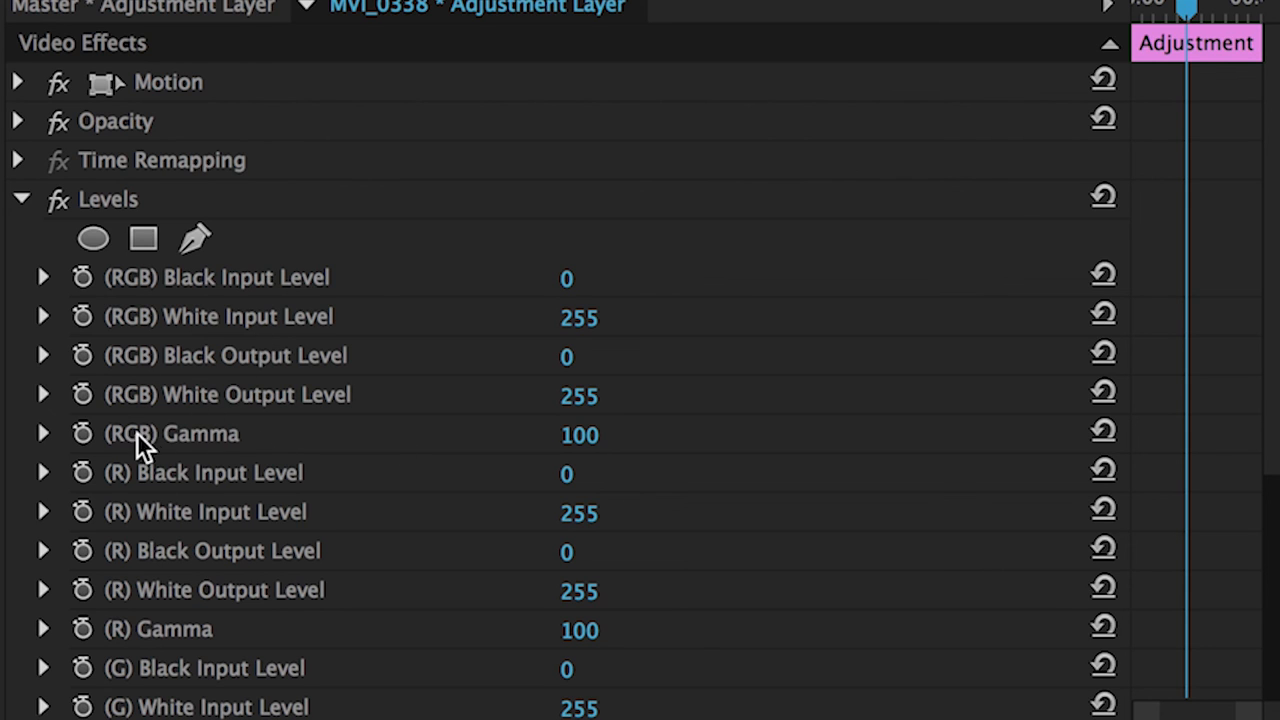
mouse_move(370, 278)
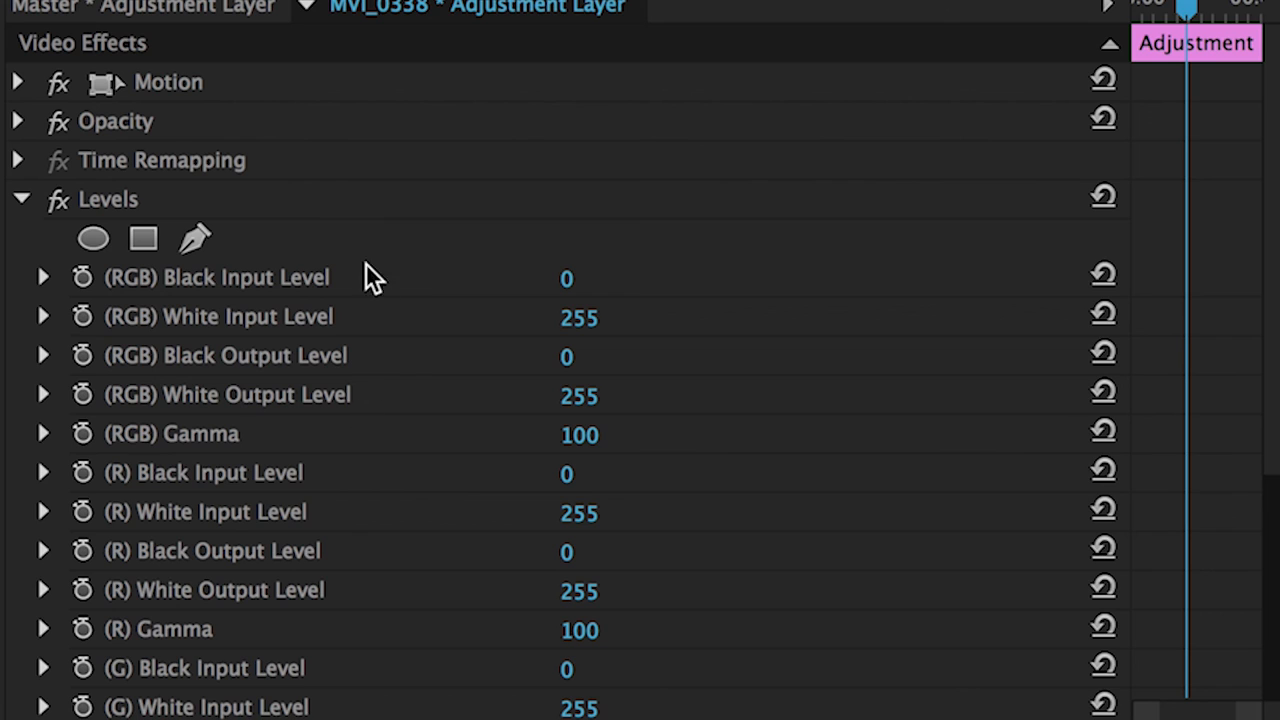
mouse_move(450, 338)
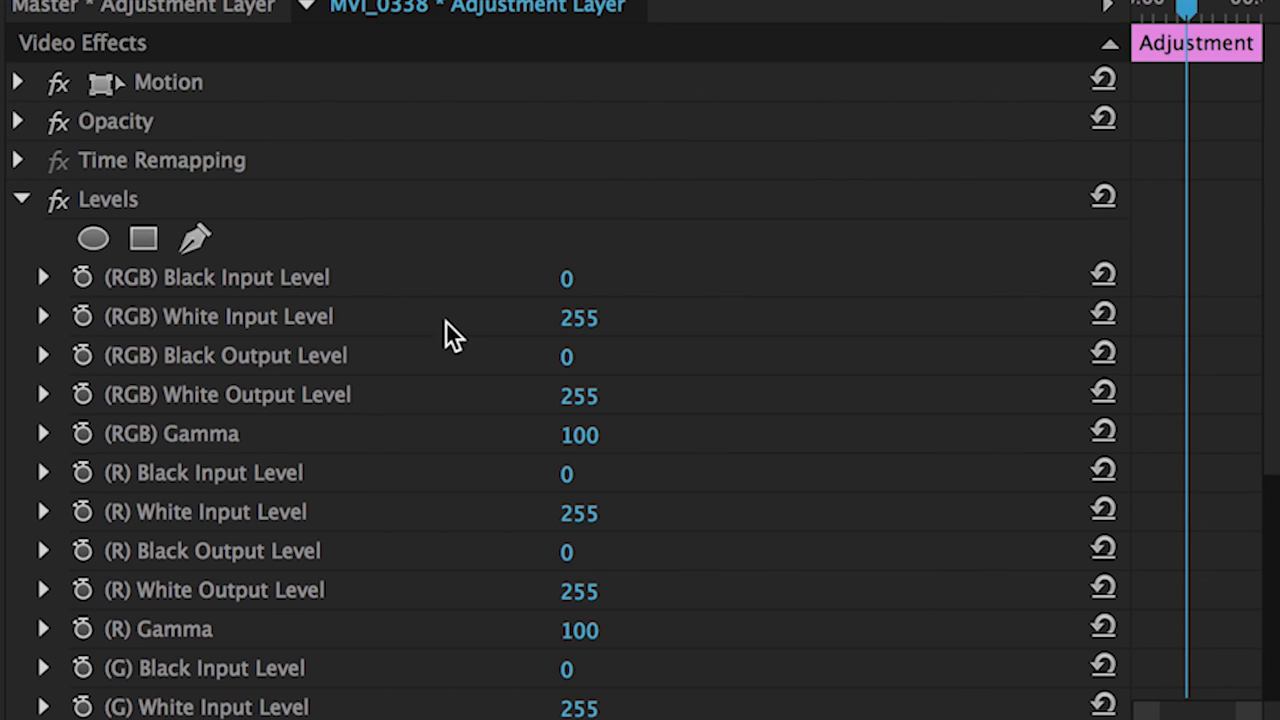
mouse_move(230, 400)
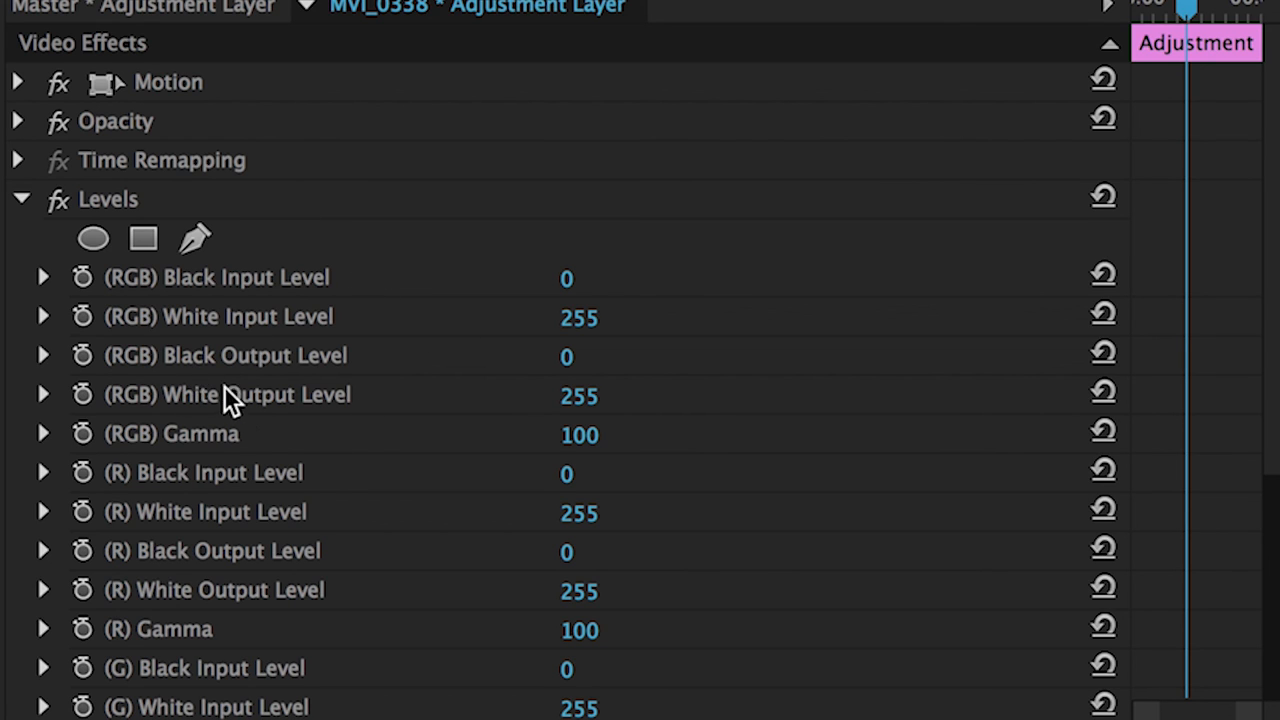
mouse_move(500, 390)
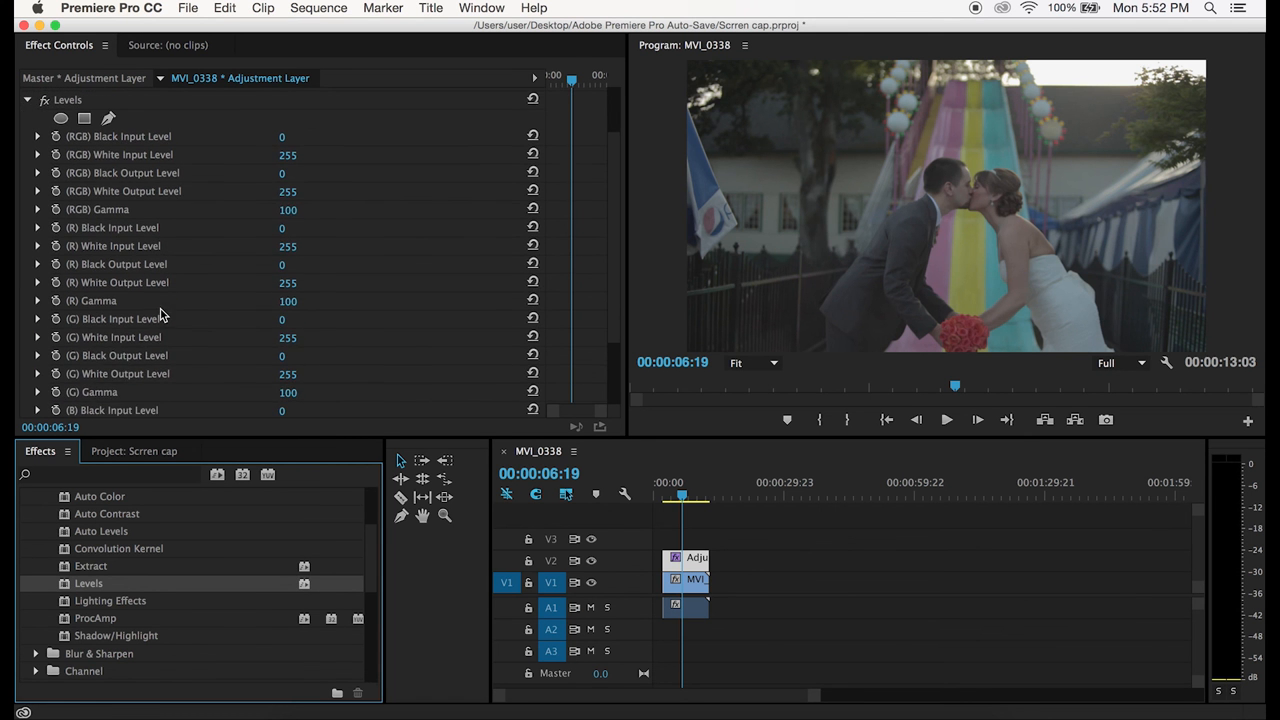
Raise the Levels black output to about 21 and RGB black input to 23.
scroll(down, 3)
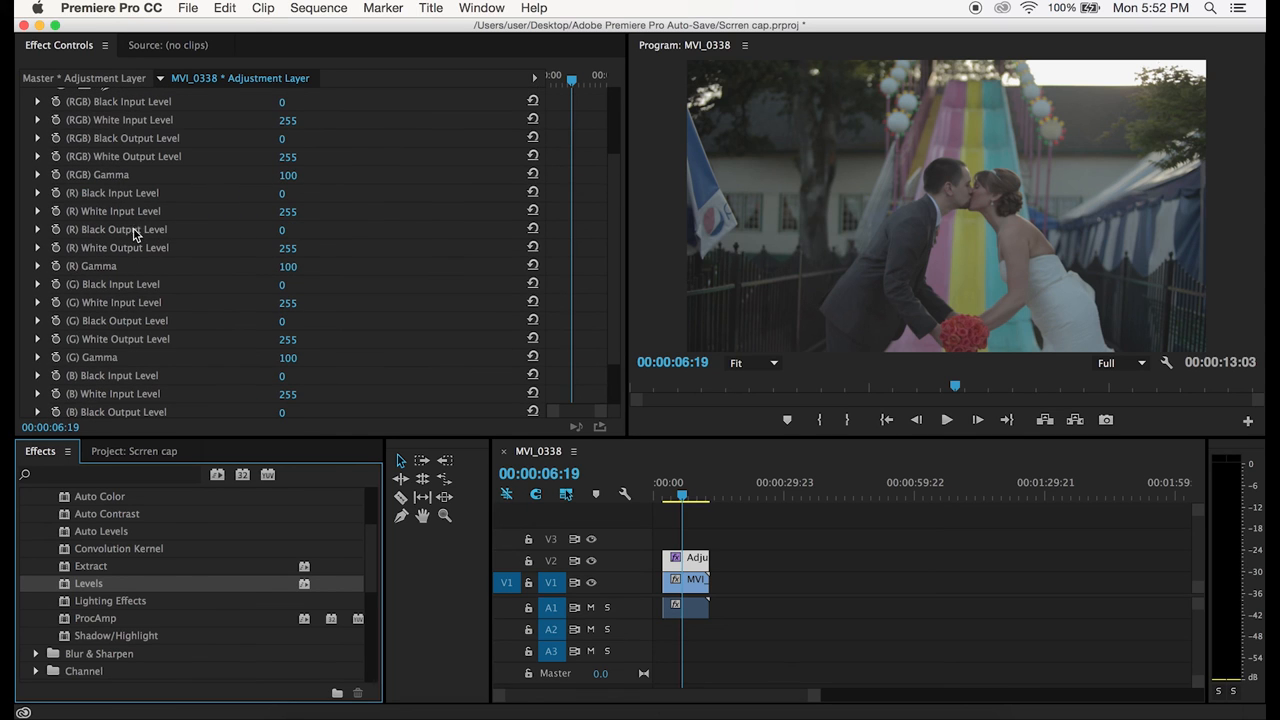
mouse_move(118, 207)
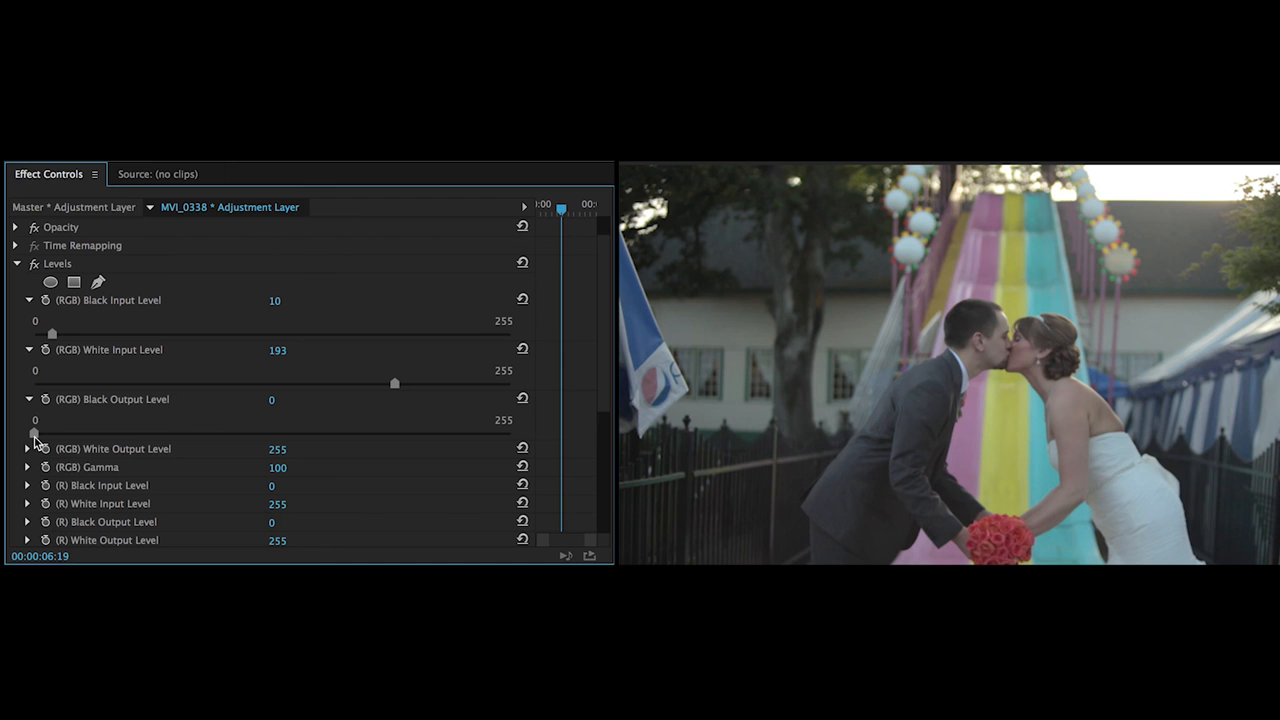
drag(35, 433, 45, 433)
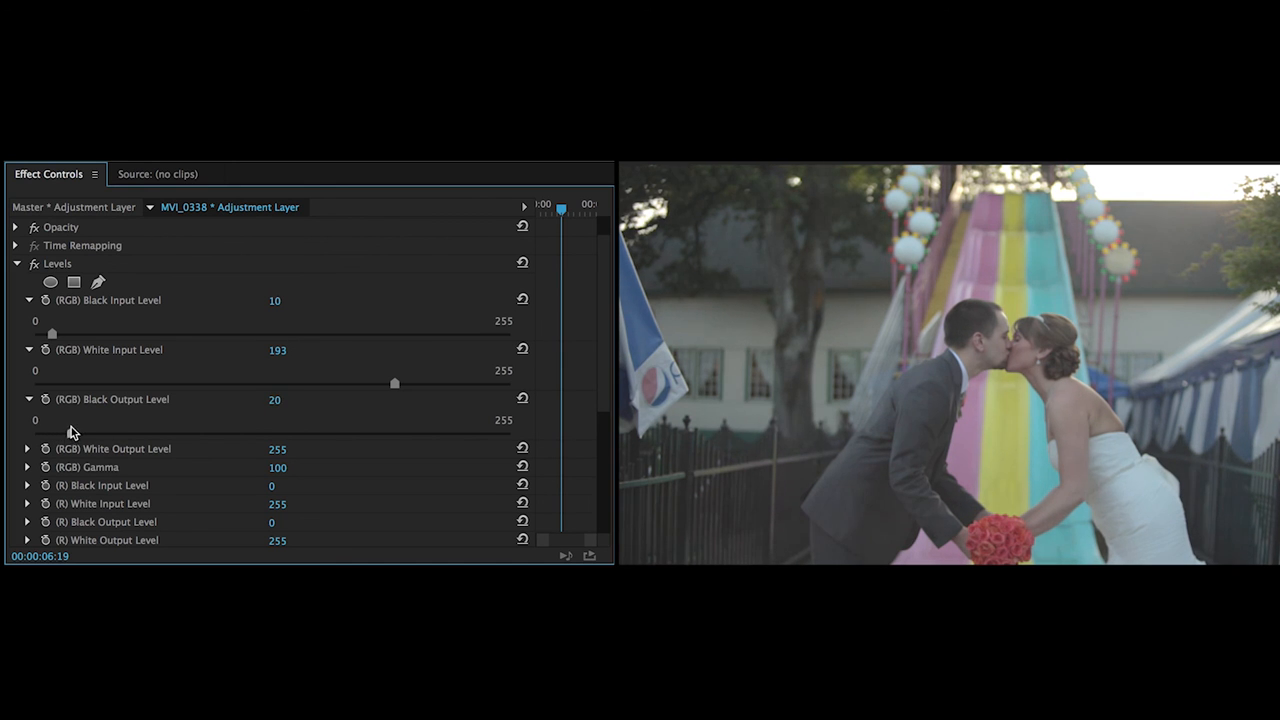
drag(90, 430, 113, 428)
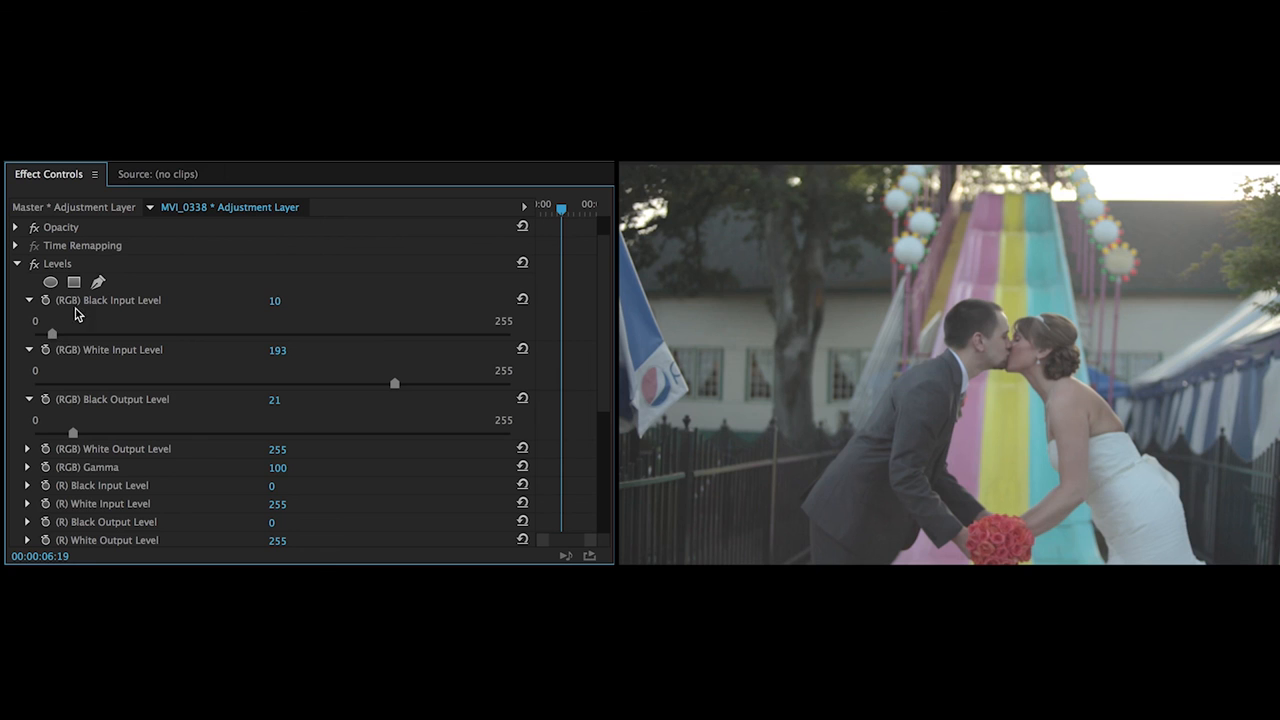
mouse_move(55, 340)
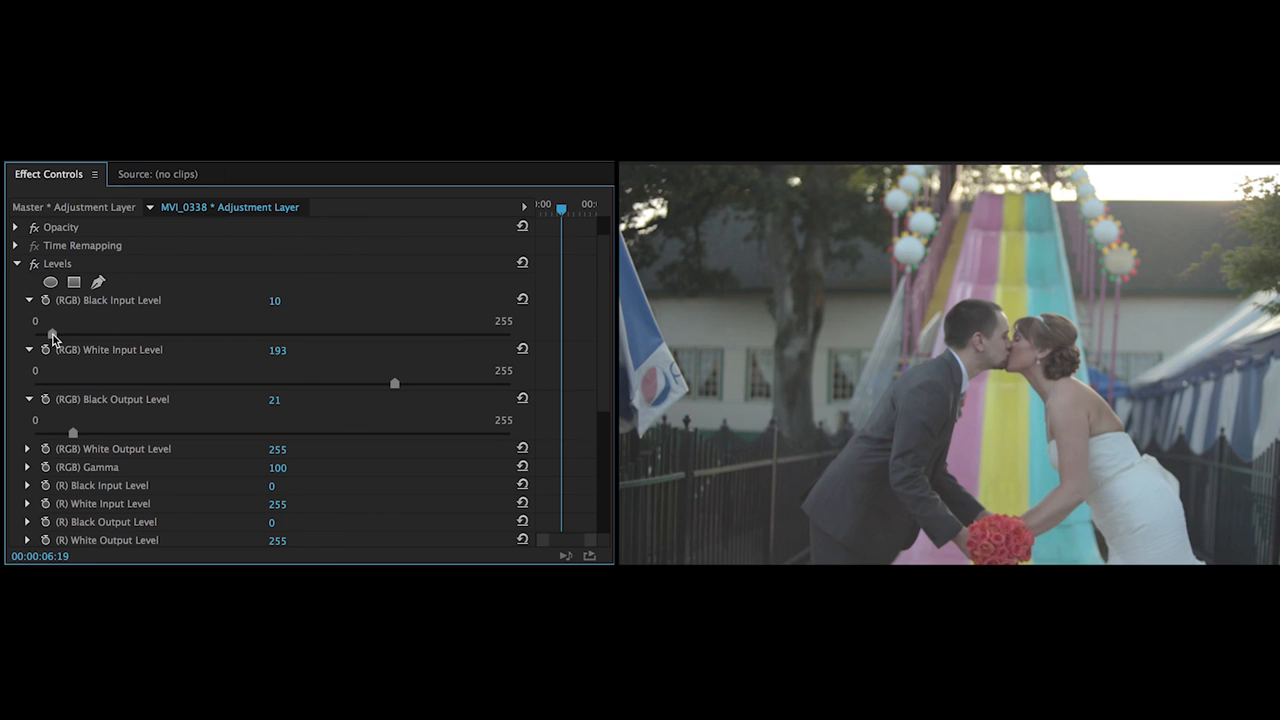
drag(52, 335, 70, 335)
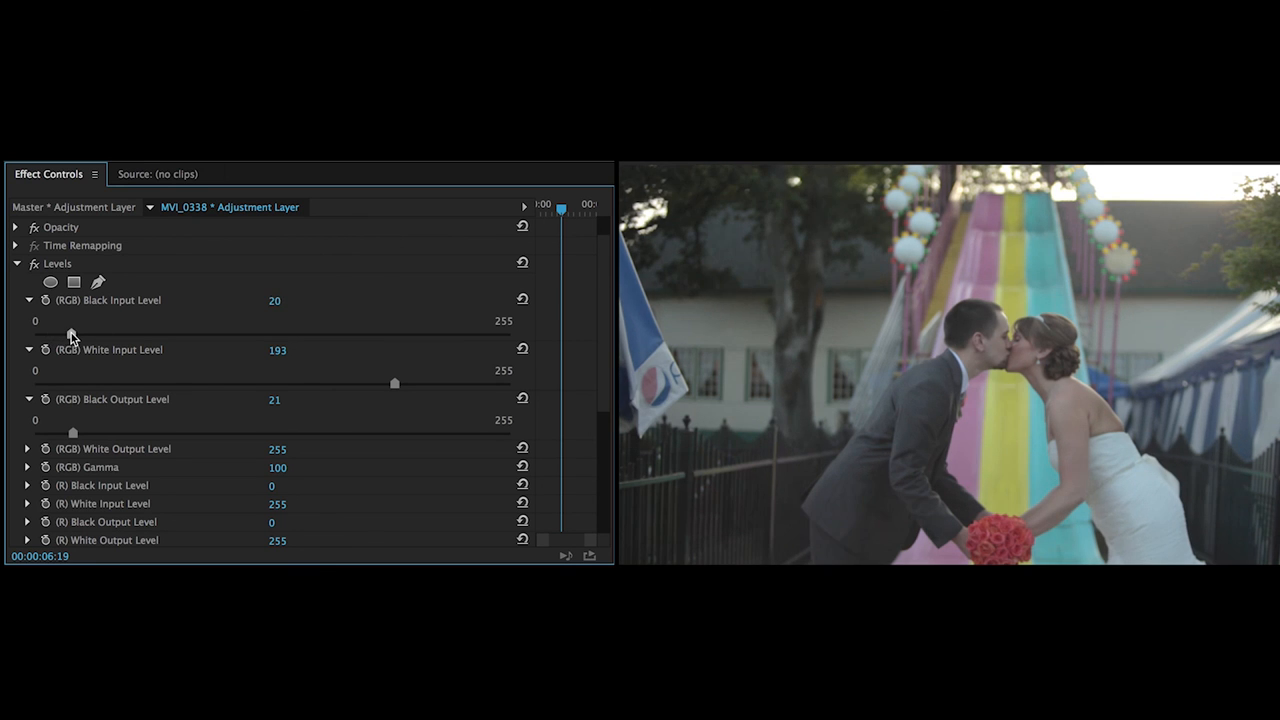
drag(71, 333, 77, 333)
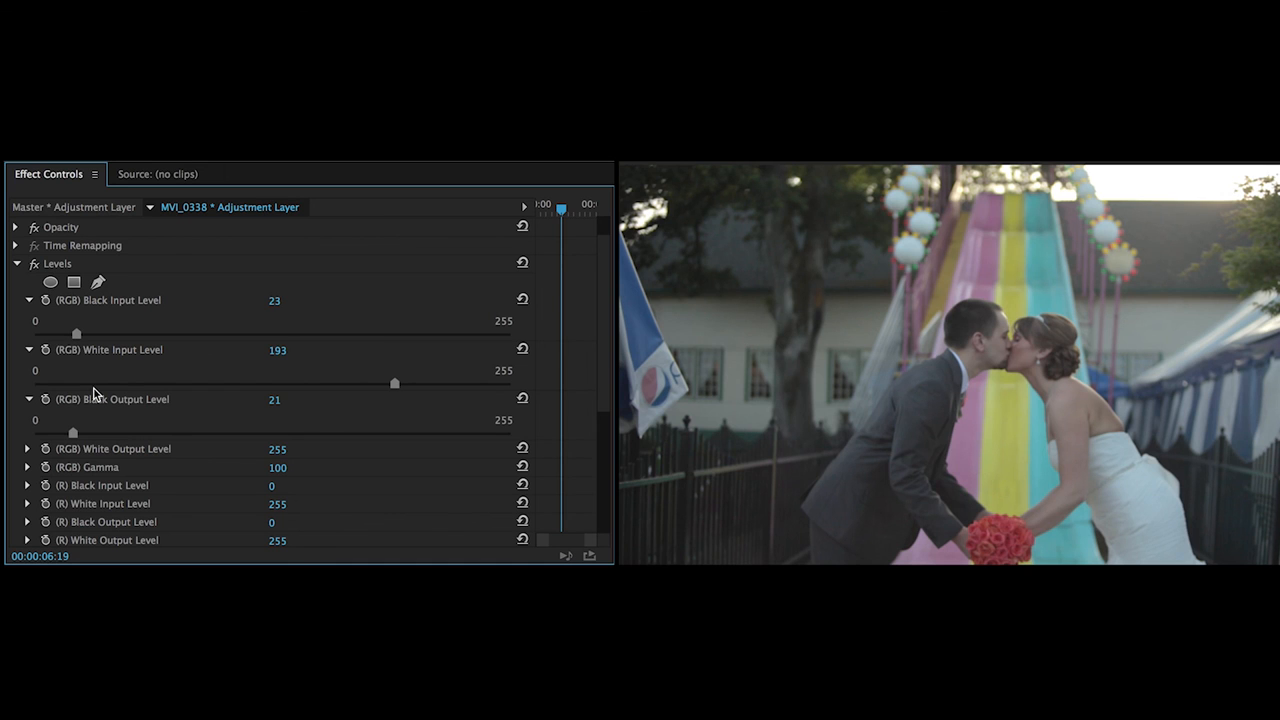
mouse_move(852, 490)
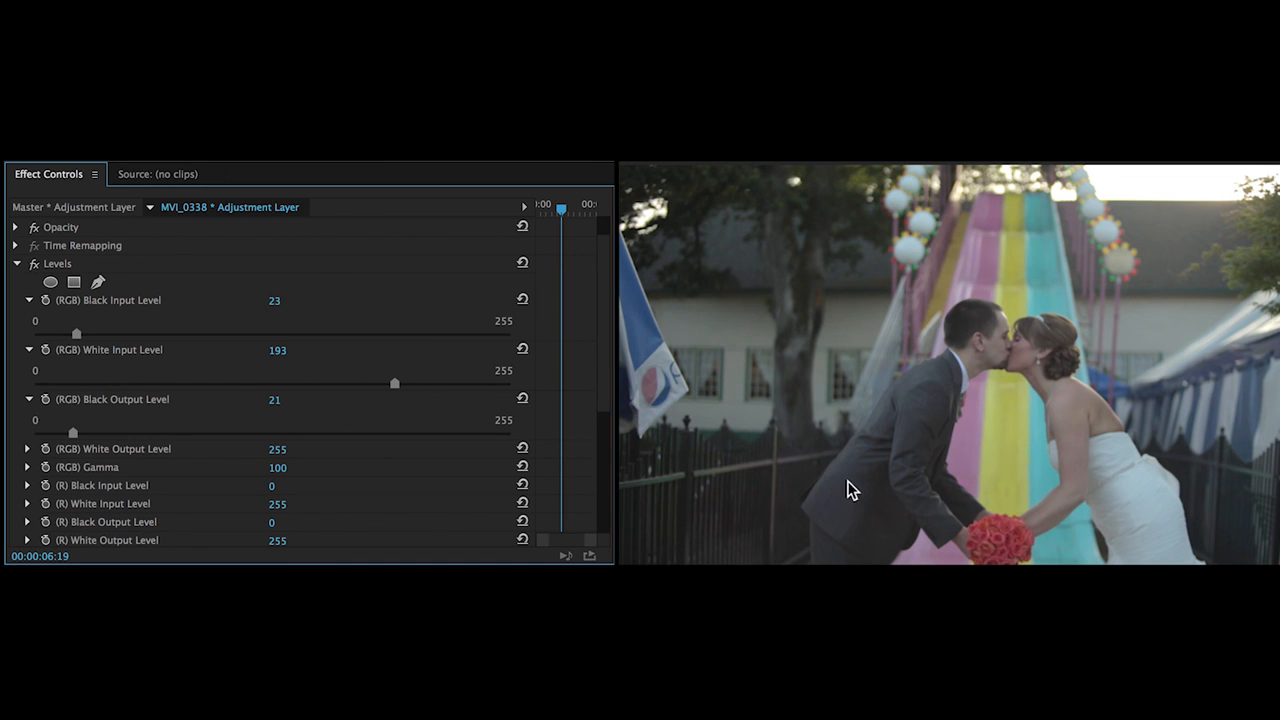
mouse_move(35, 278)
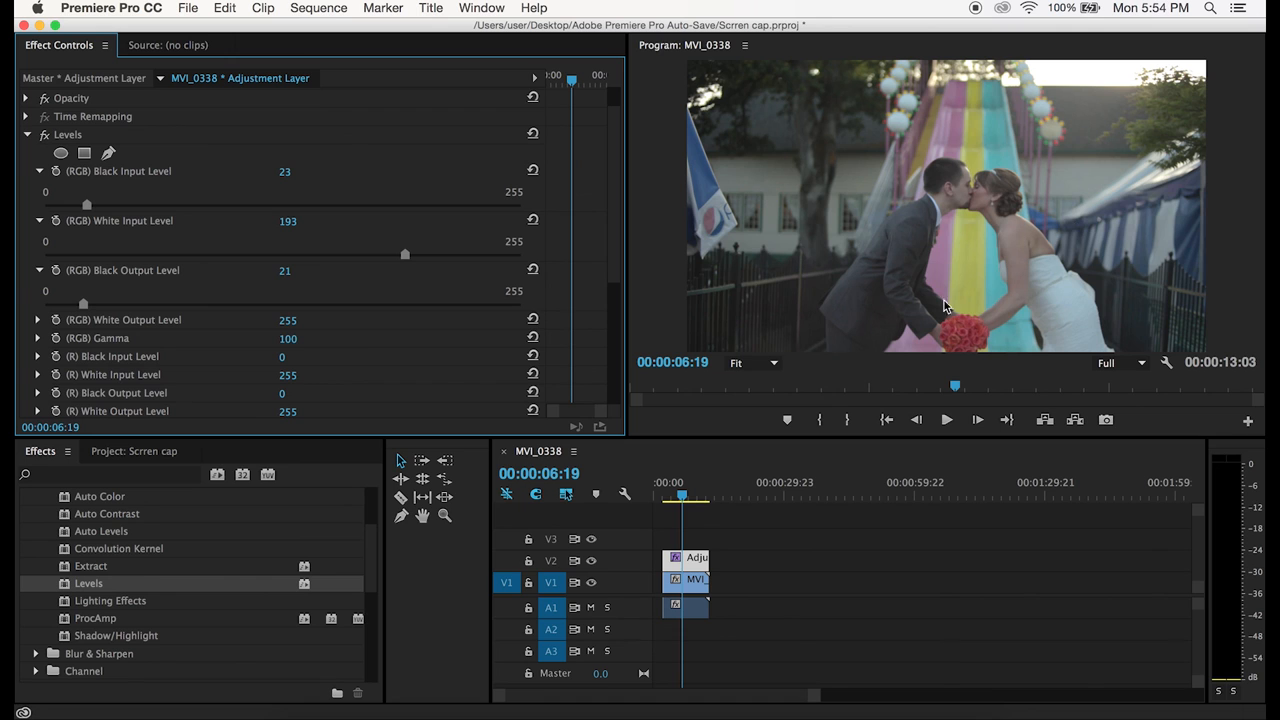
mouse_move(85, 308)
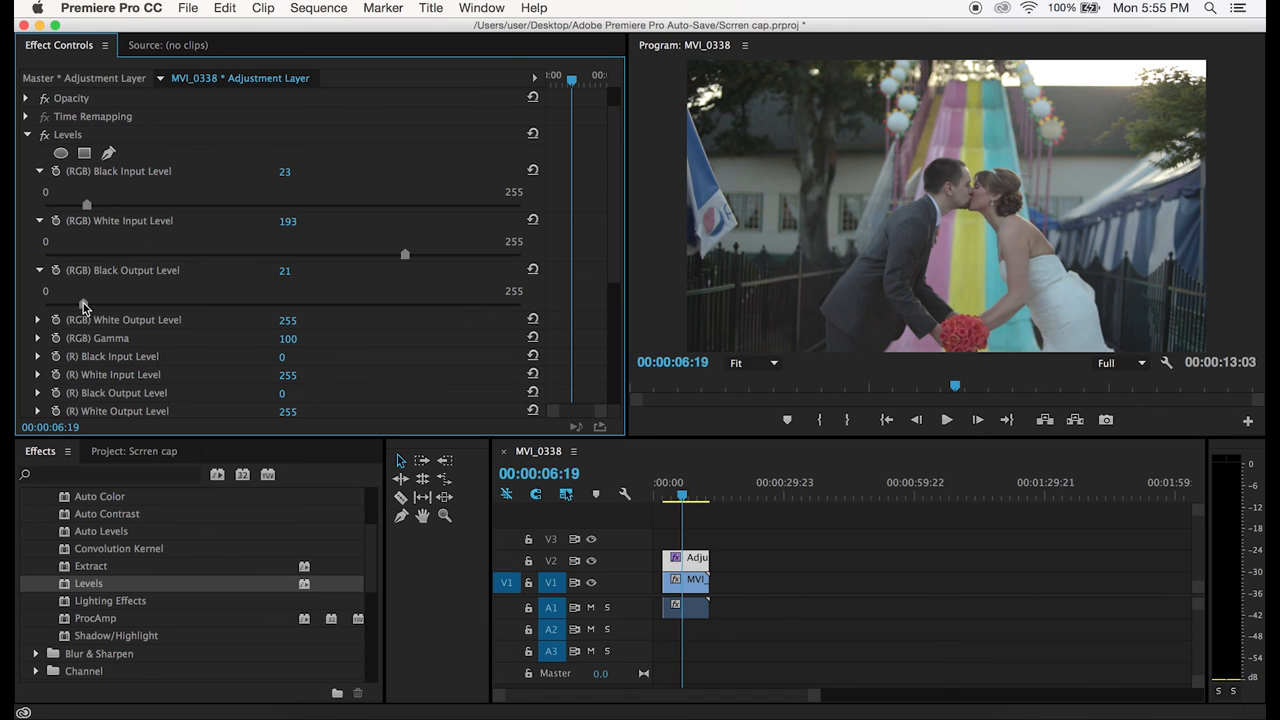
Tweak the green channel input level, then set RGB black input 32, white input 185, black output 32.
scroll(down, 3)
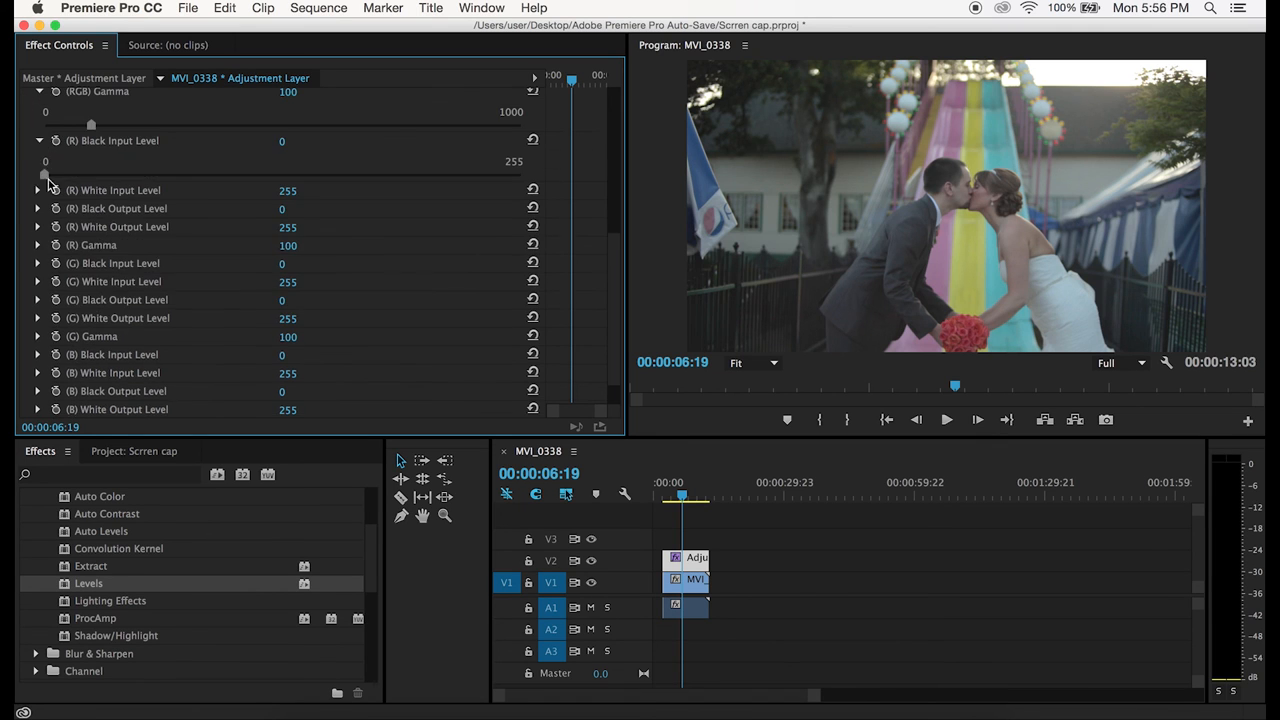
drag(45, 175, 67, 175)
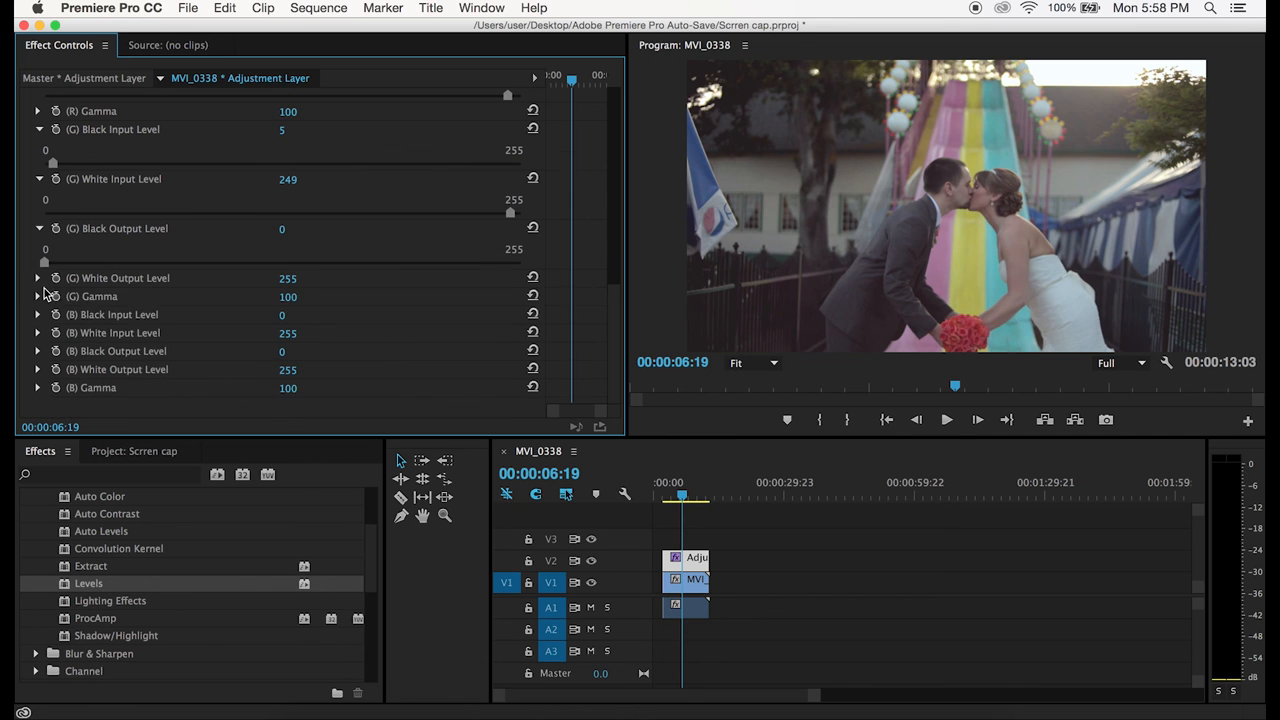
drag(510, 298, 186, 298)
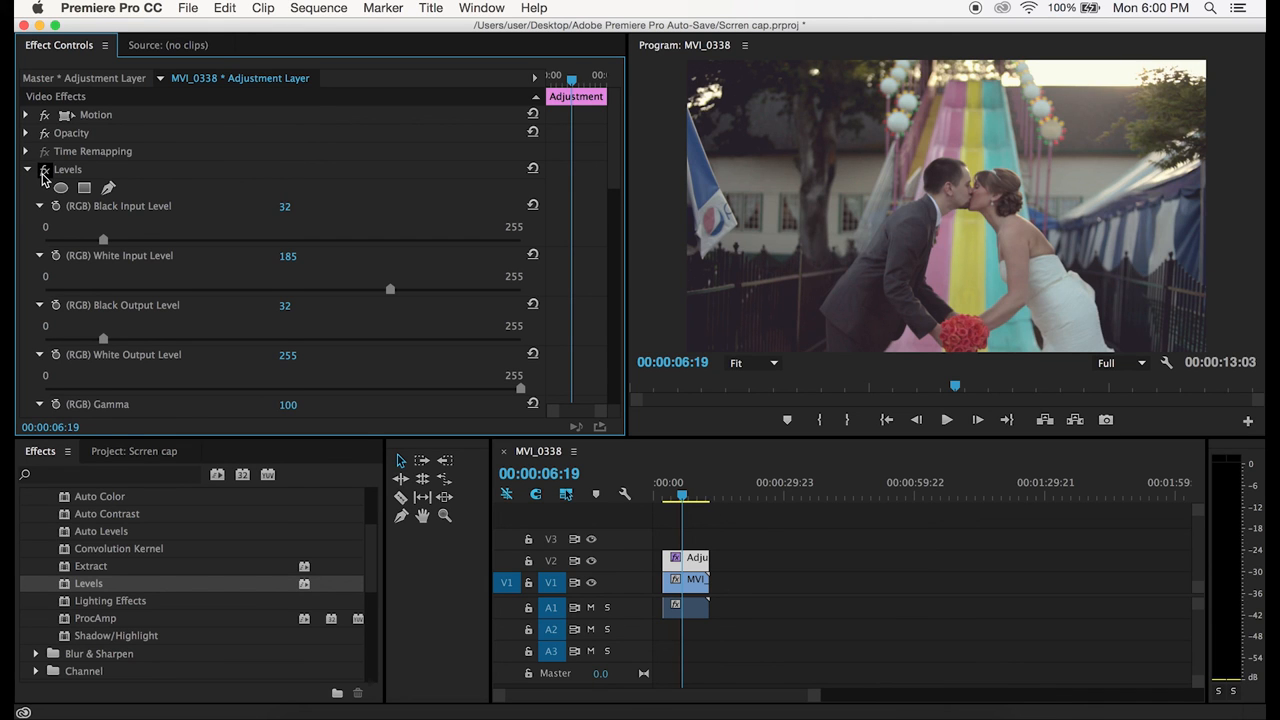
mouse_move(650, 476)
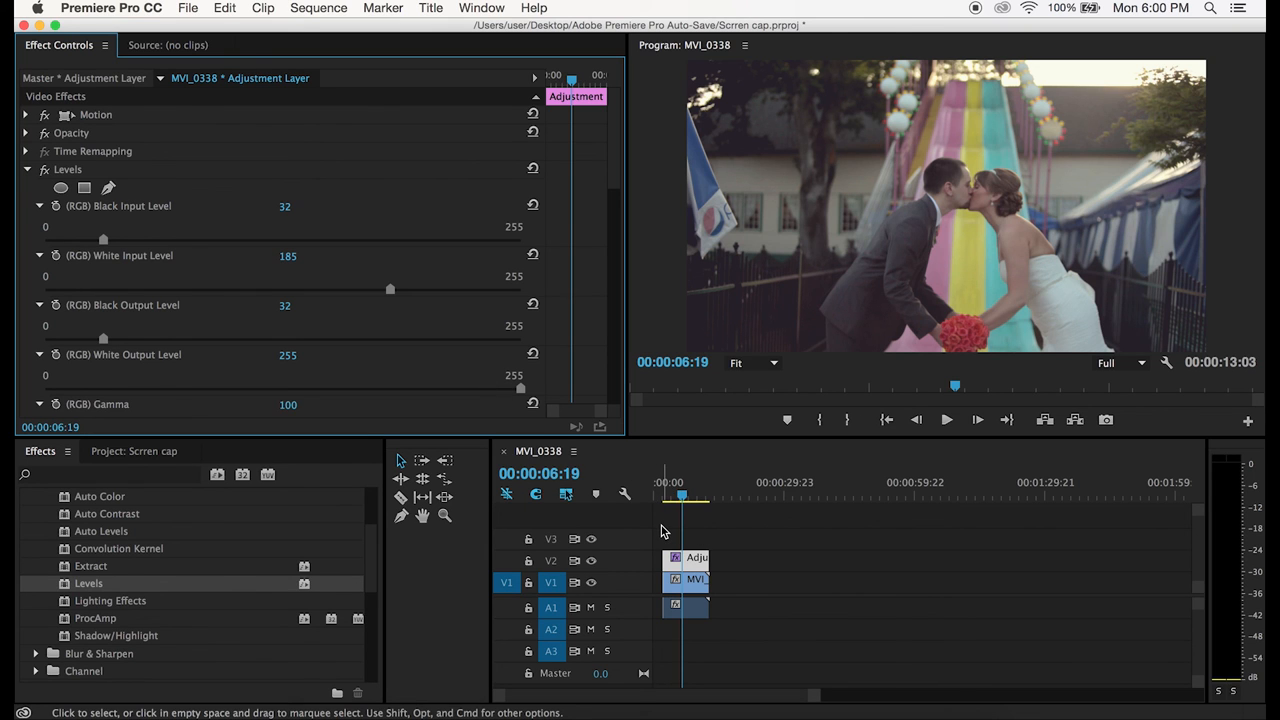
Deselect everything in the timeline before adding the Cinemascope crop marks.
click(134, 451)
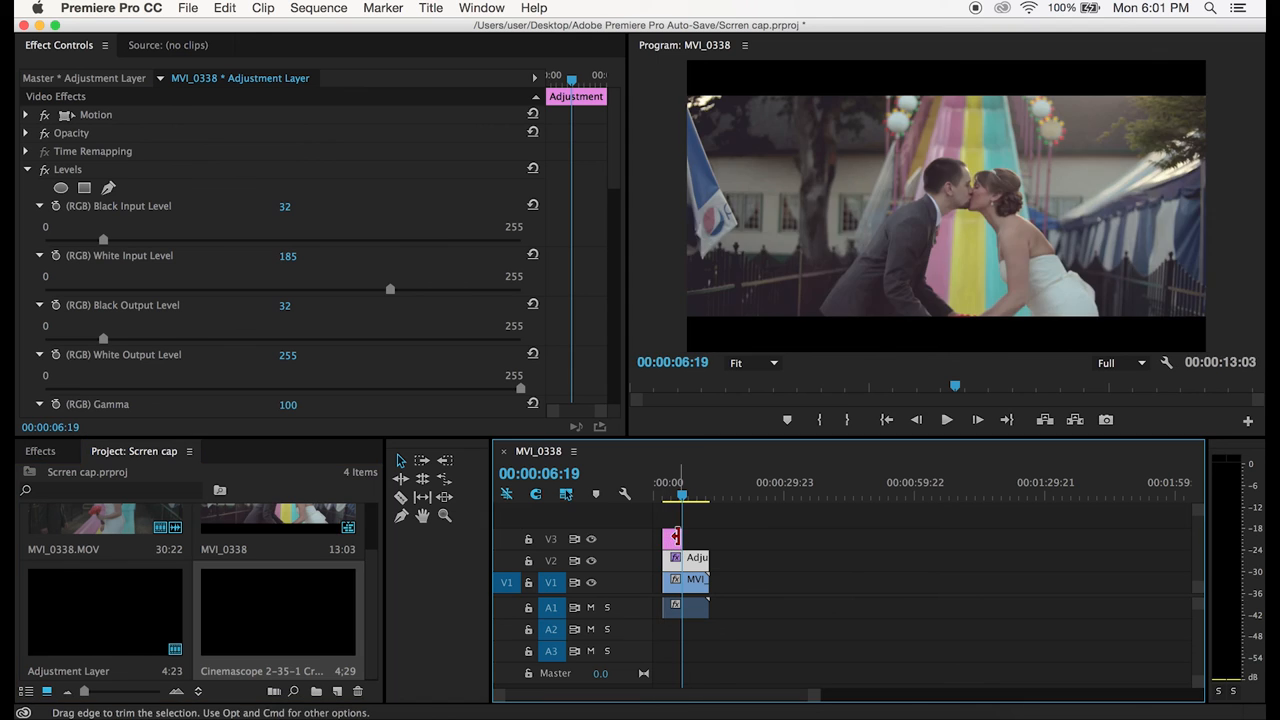
mouse_move(690, 582)
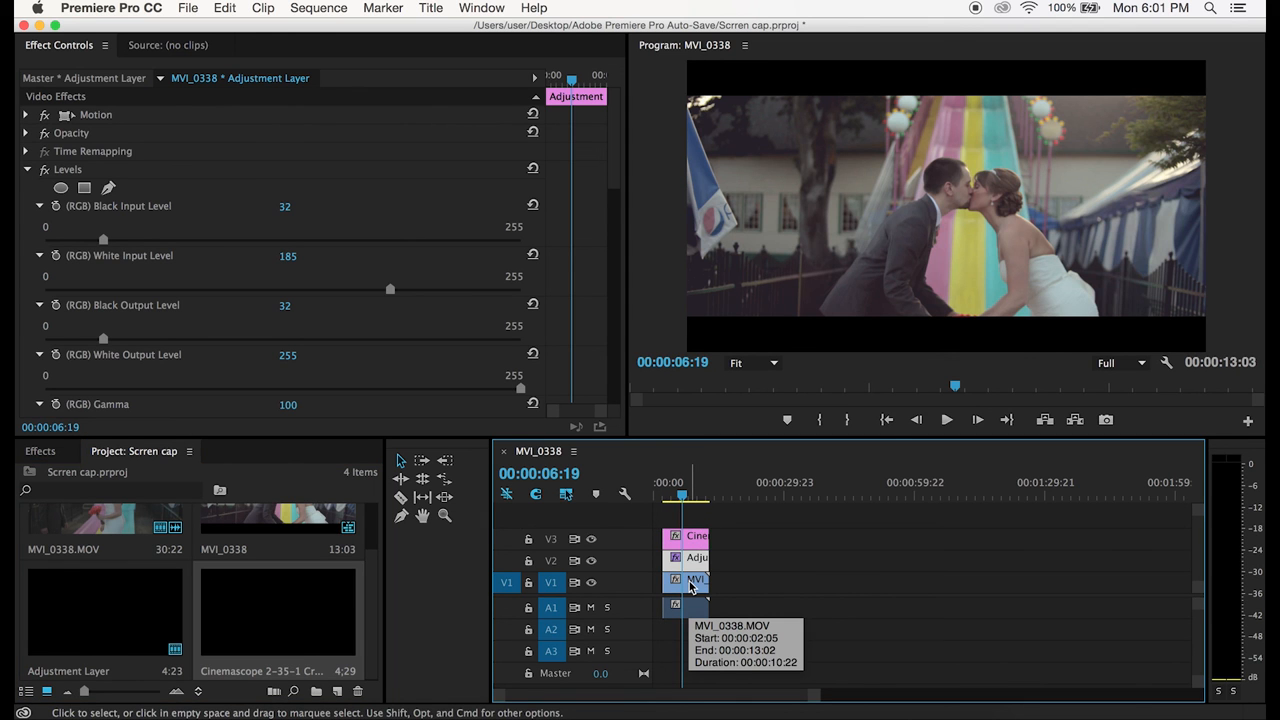
mouse_move(978, 152)
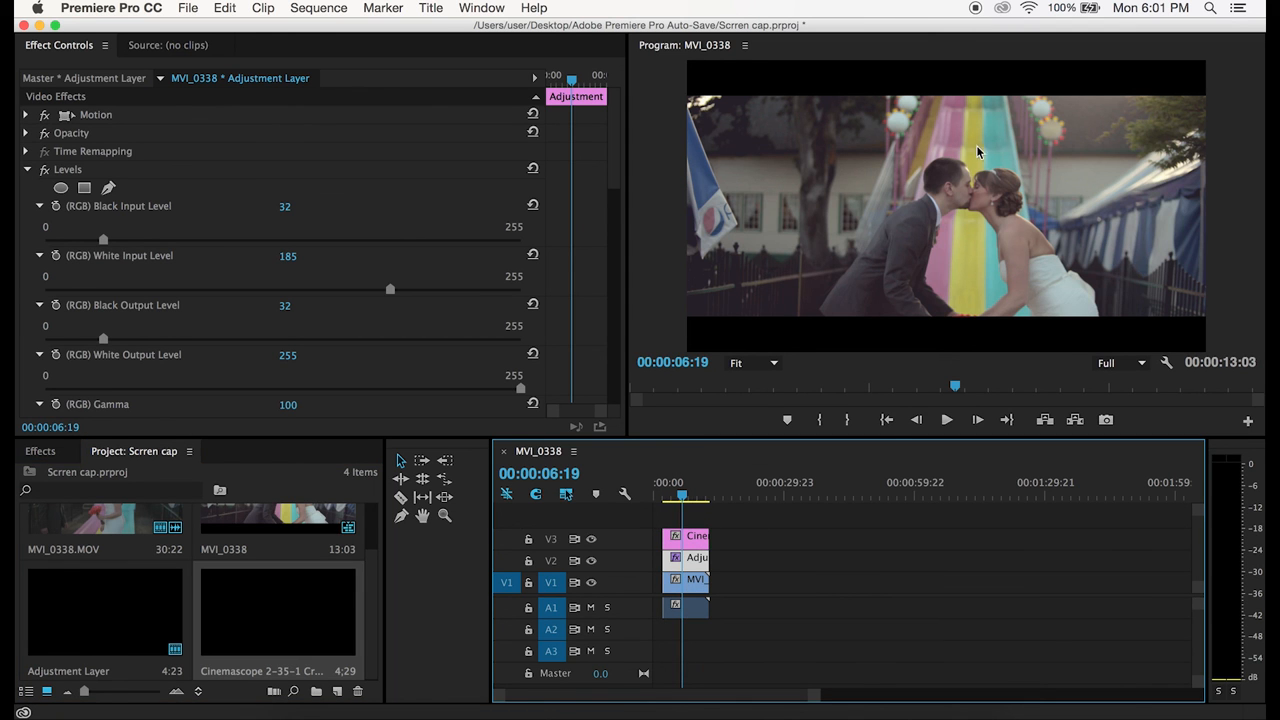
mouse_move(993, 263)
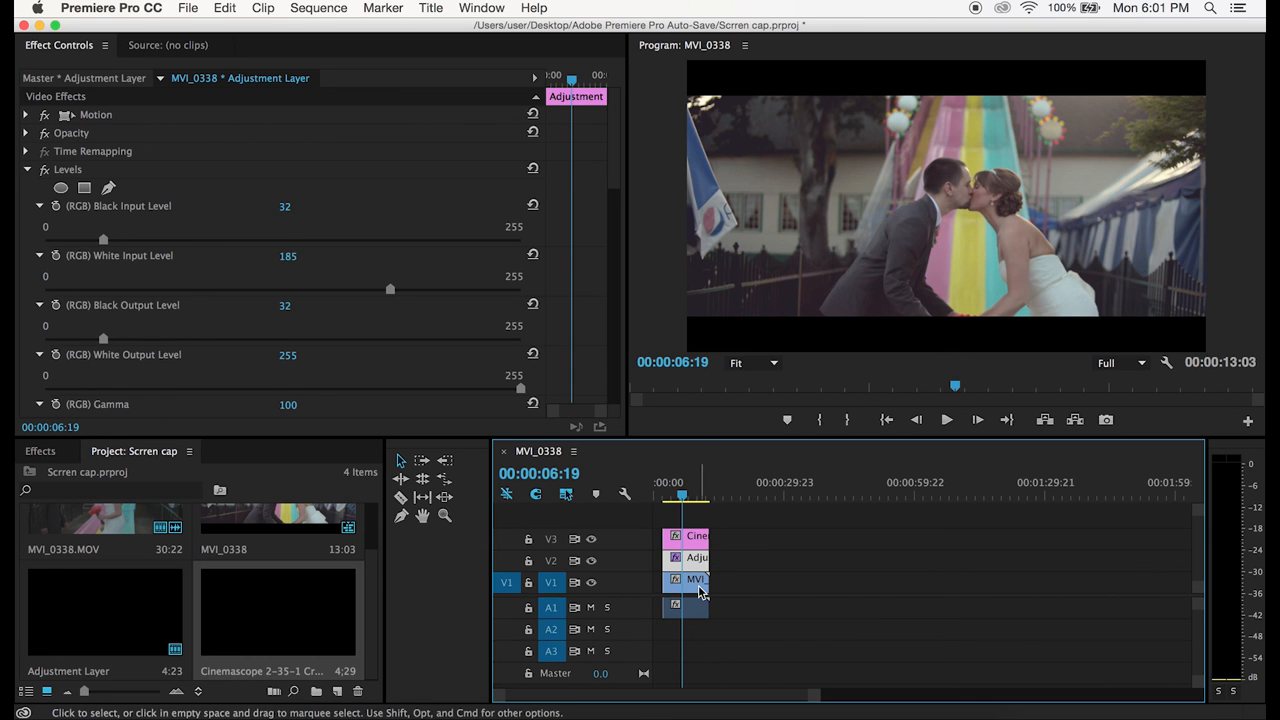
mouse_move(698, 590)
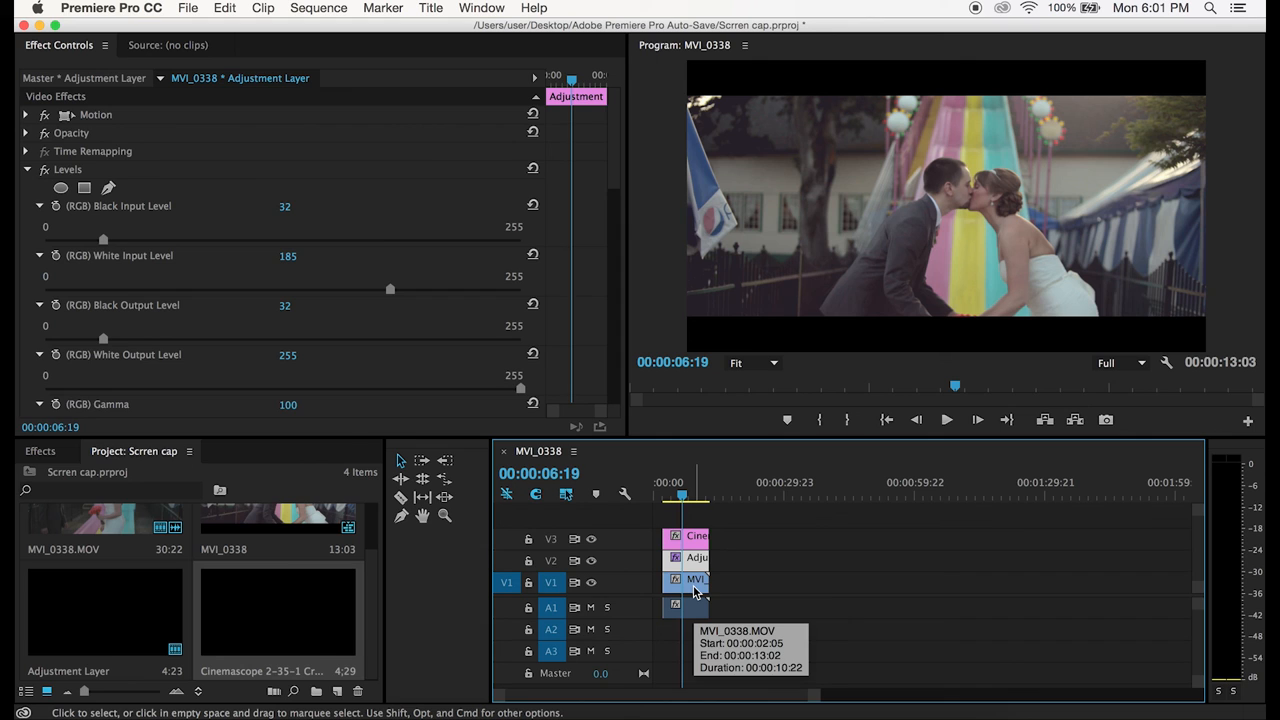
Select the MVI_0338 clip on V1 and expand its Motion properties.
click(690, 580)
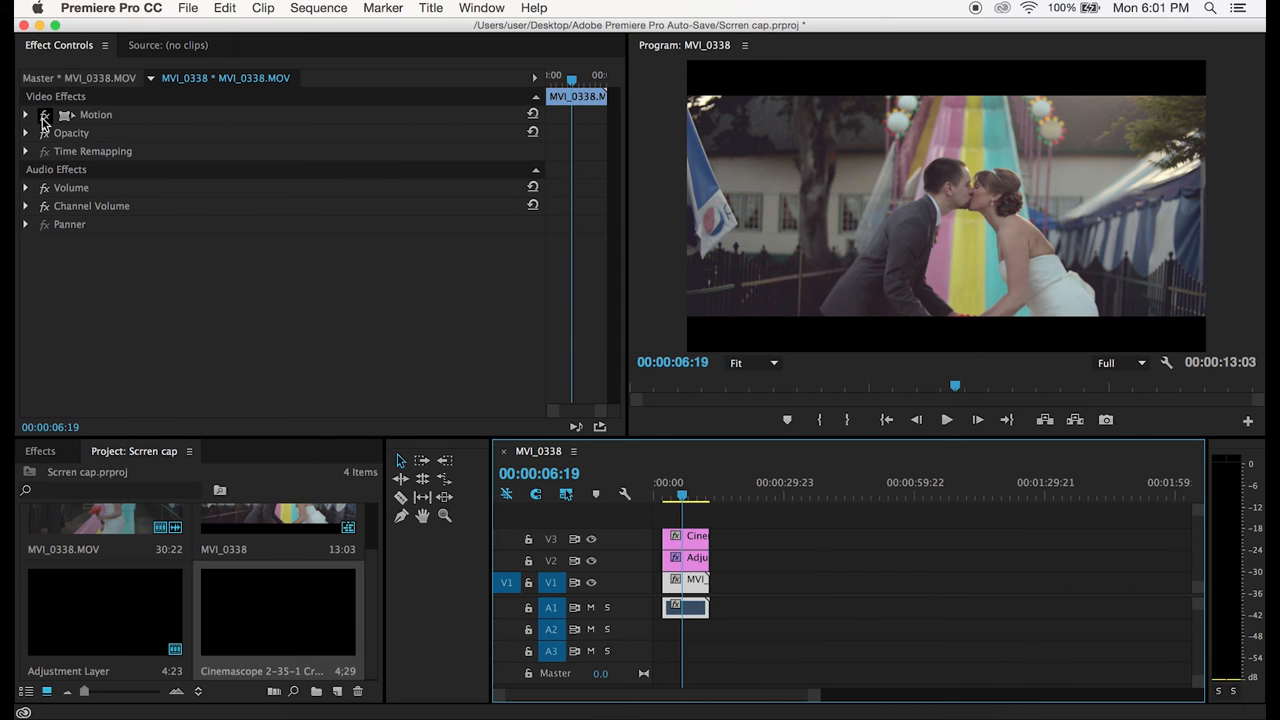
click(26, 114)
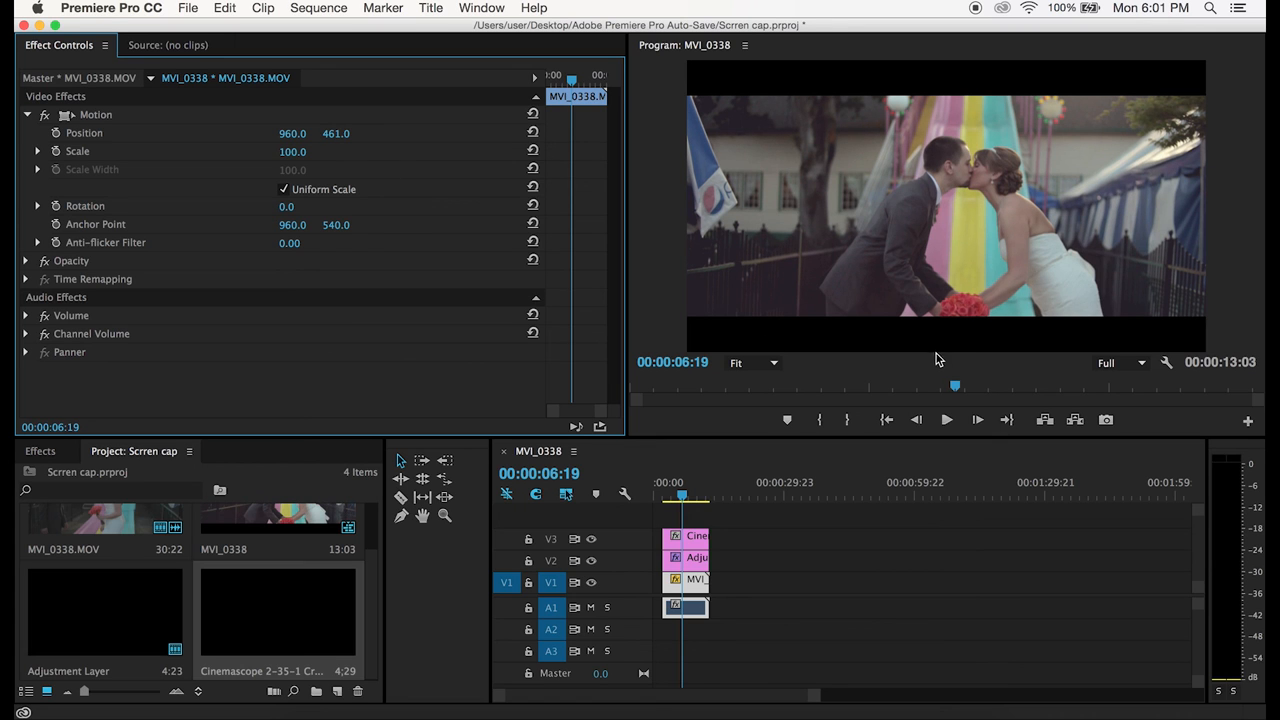
mouse_move(908, 308)
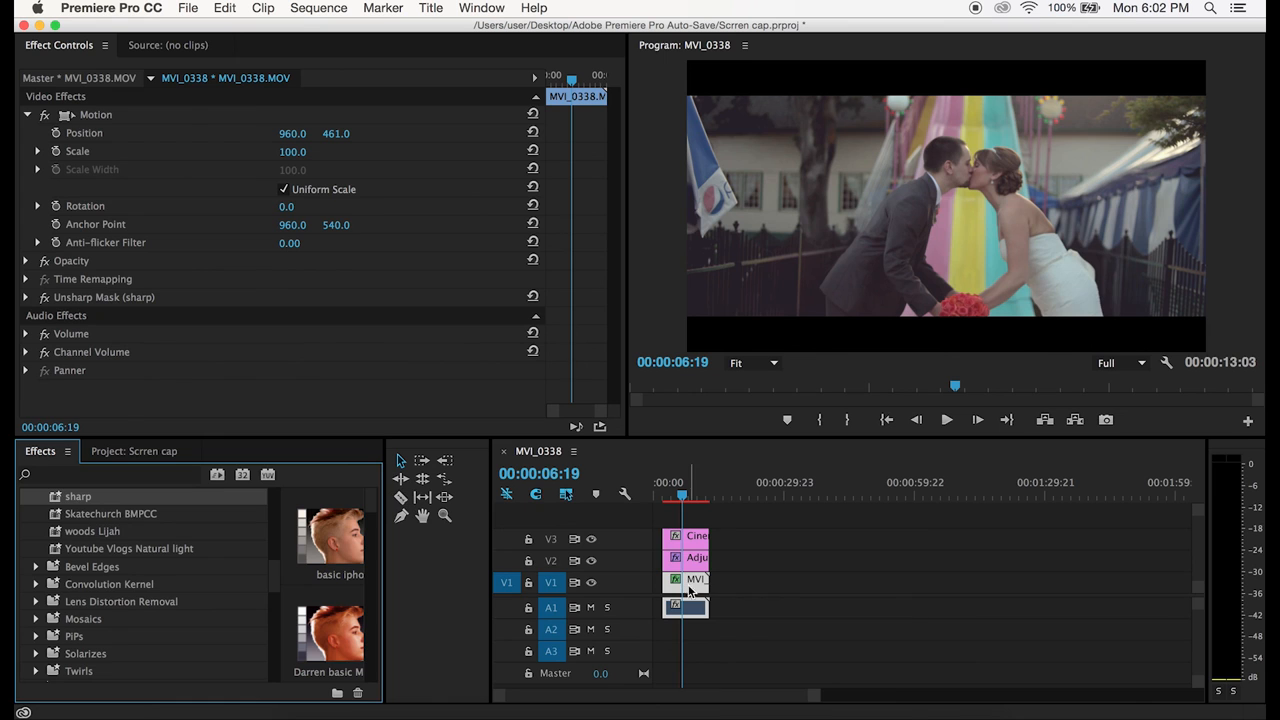
Collapse Motion and expand Unsharp Mask (sharp) showing amount 65, radius 1.1, threshold 0.
click(28, 497)
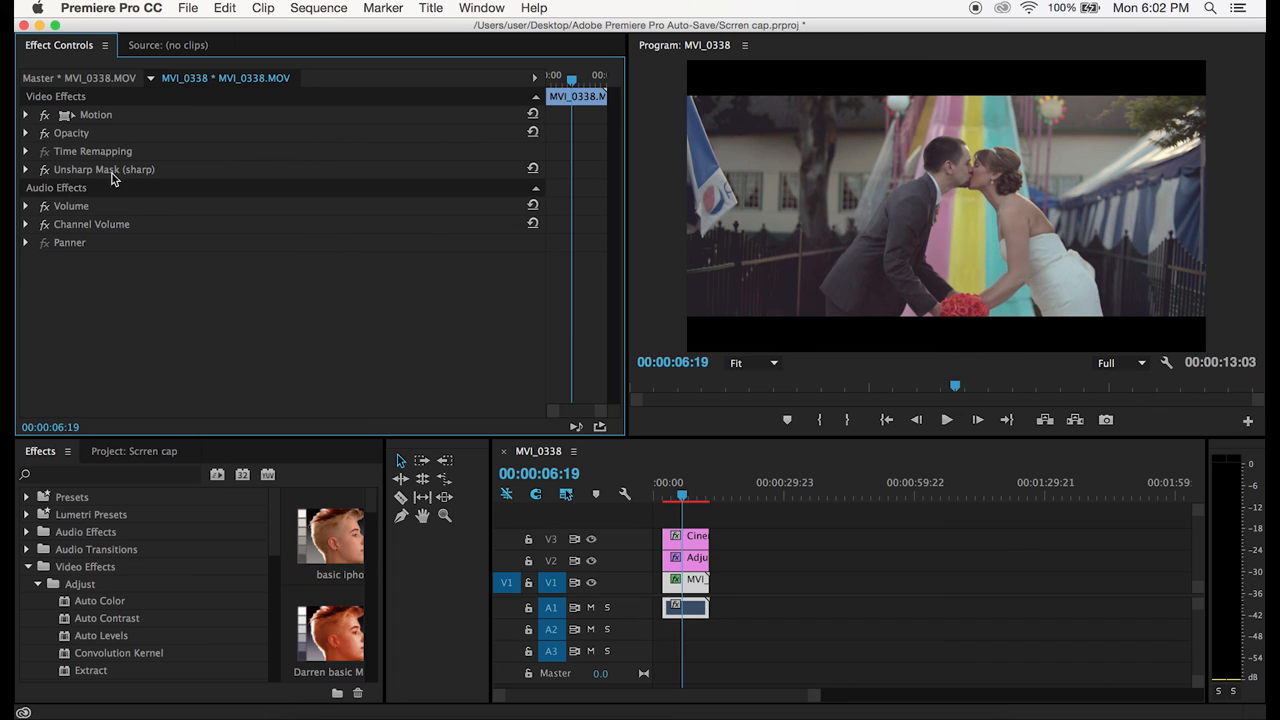
click(26, 169)
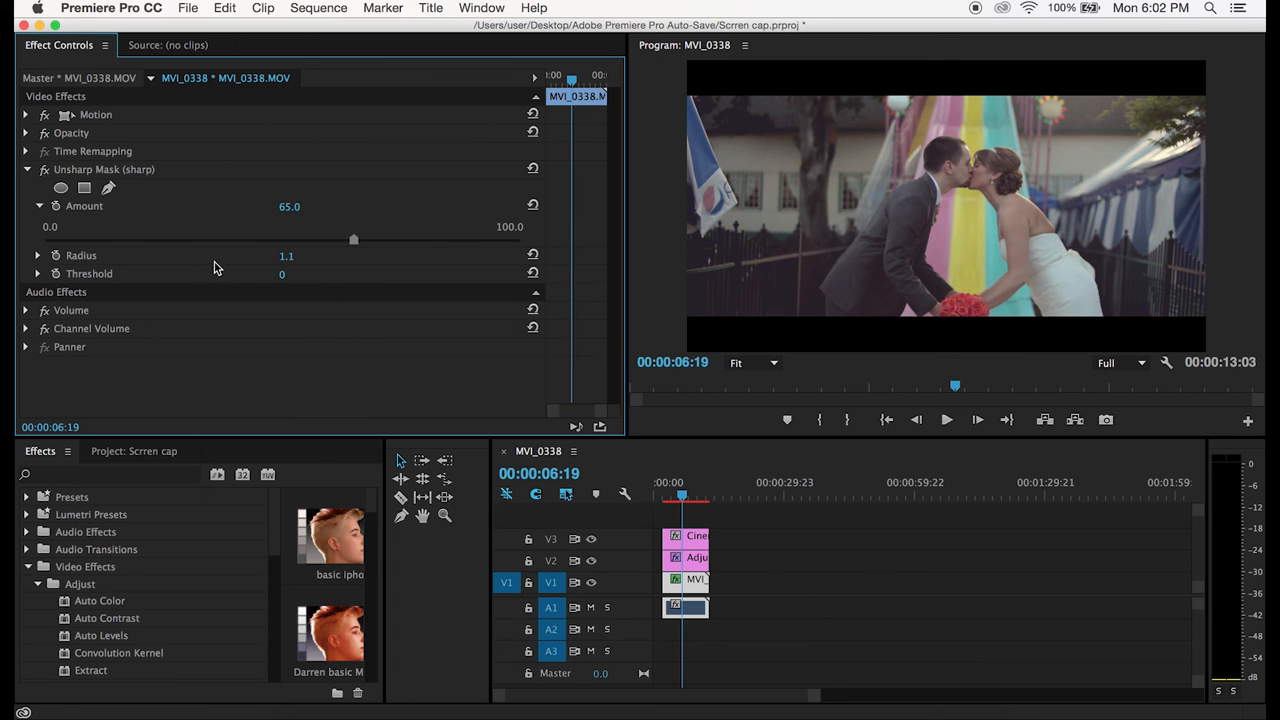
mouse_move(63, 228)
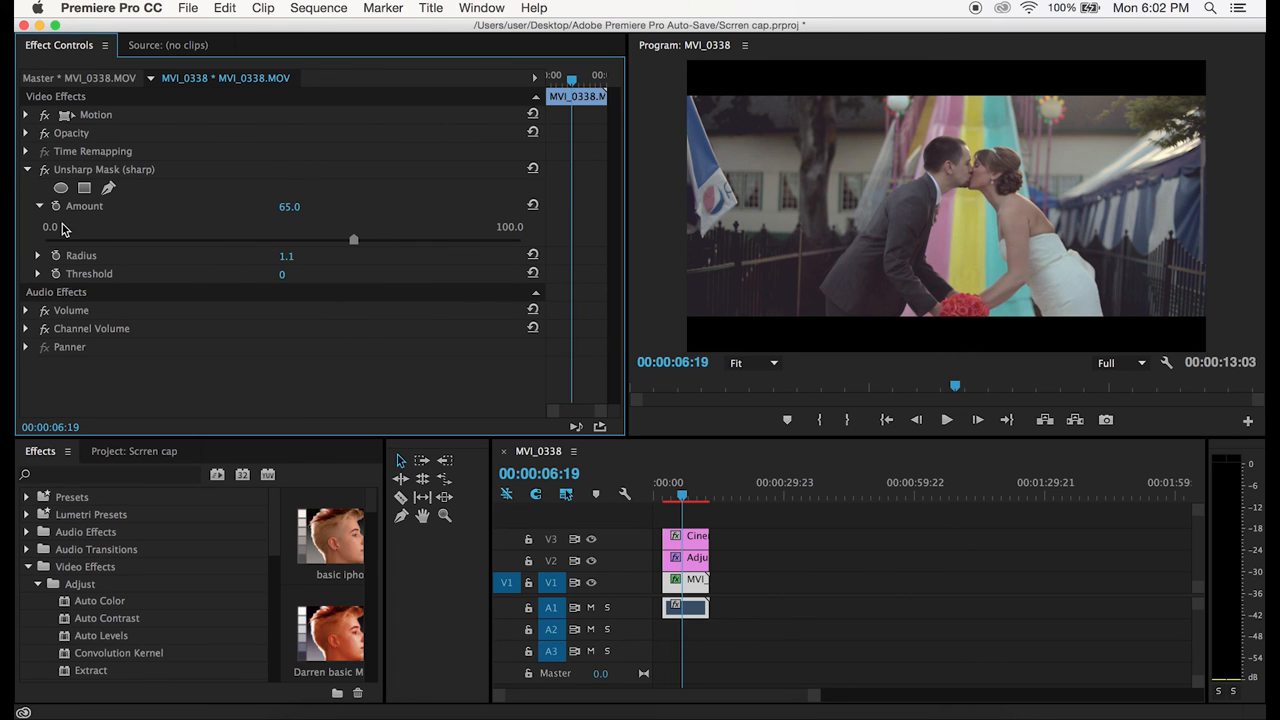
mouse_move(332, 234)
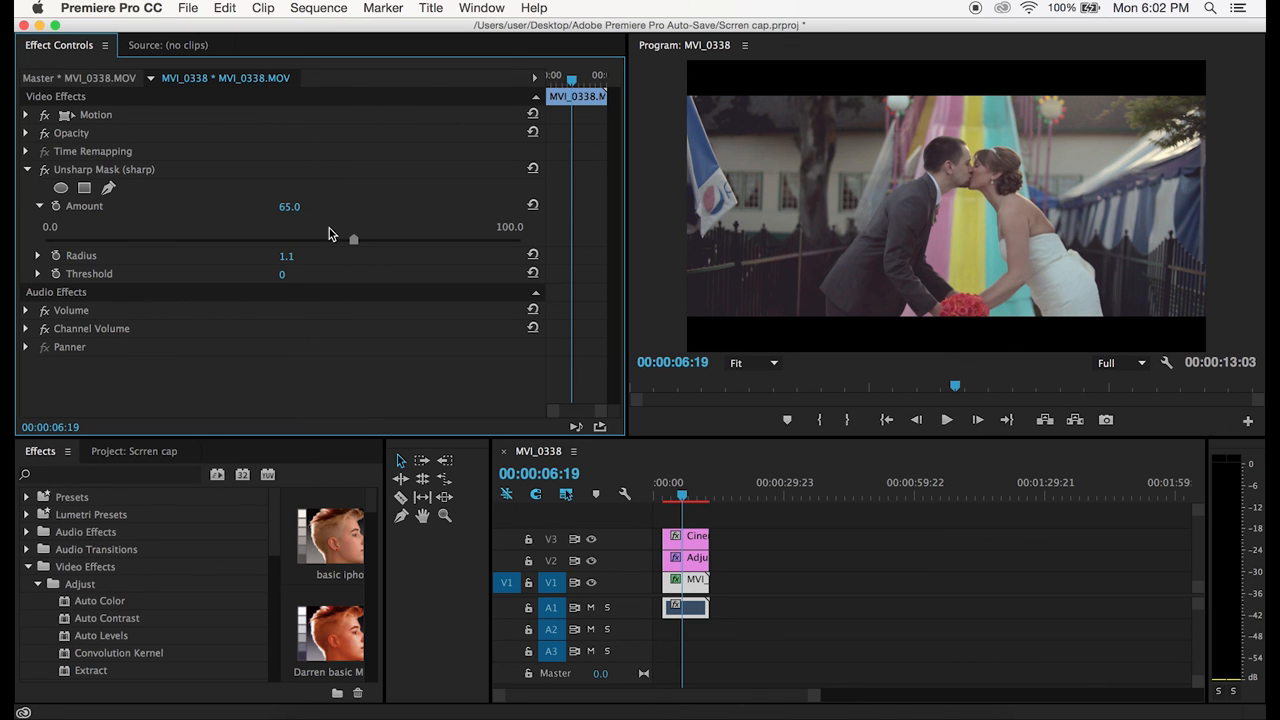
mouse_move(912, 206)
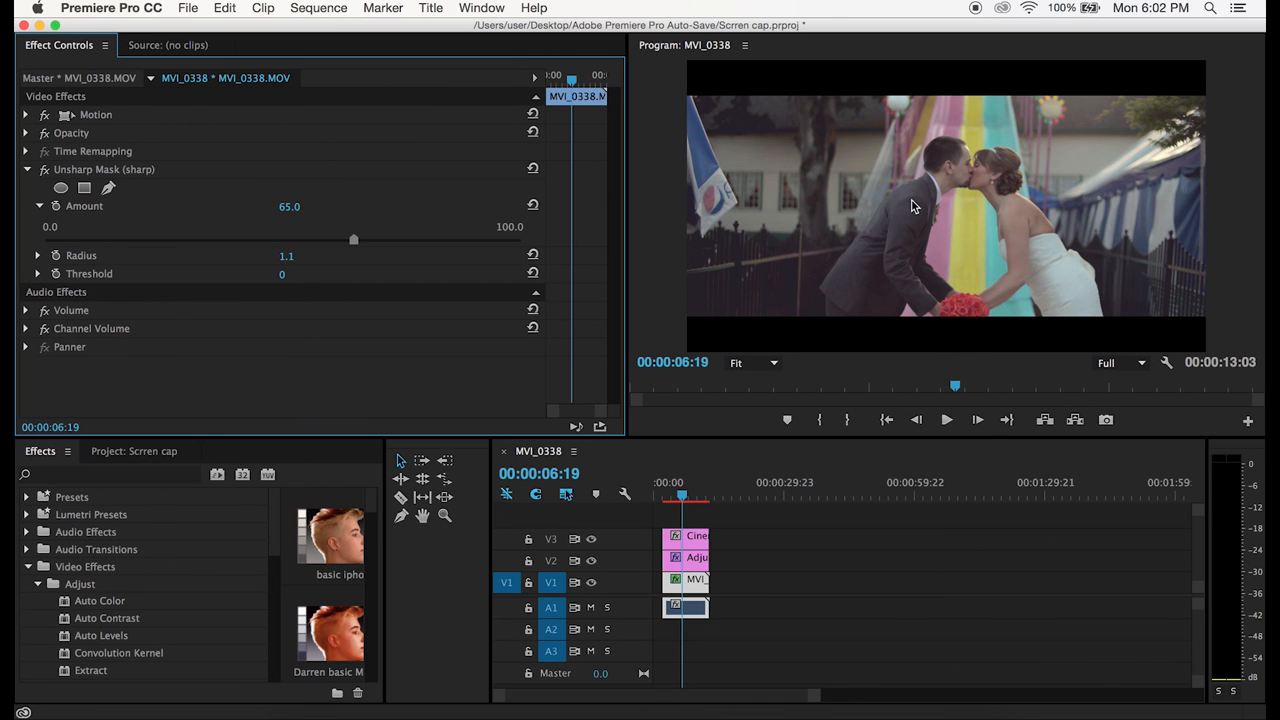